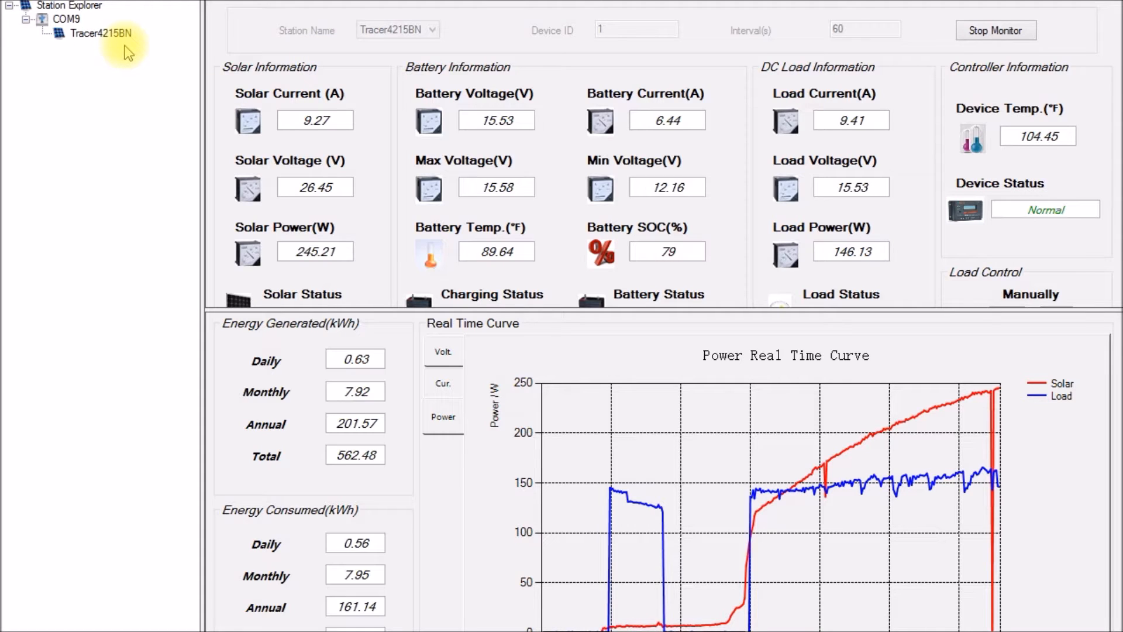
mouse_move(324, 94)
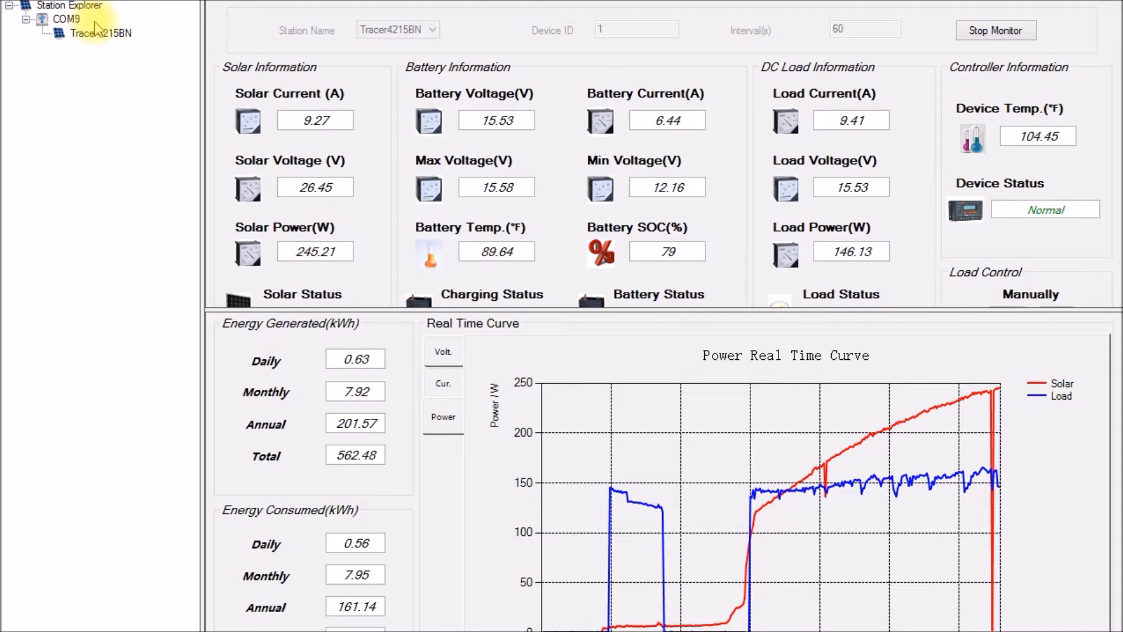
mouse_move(433, 151)
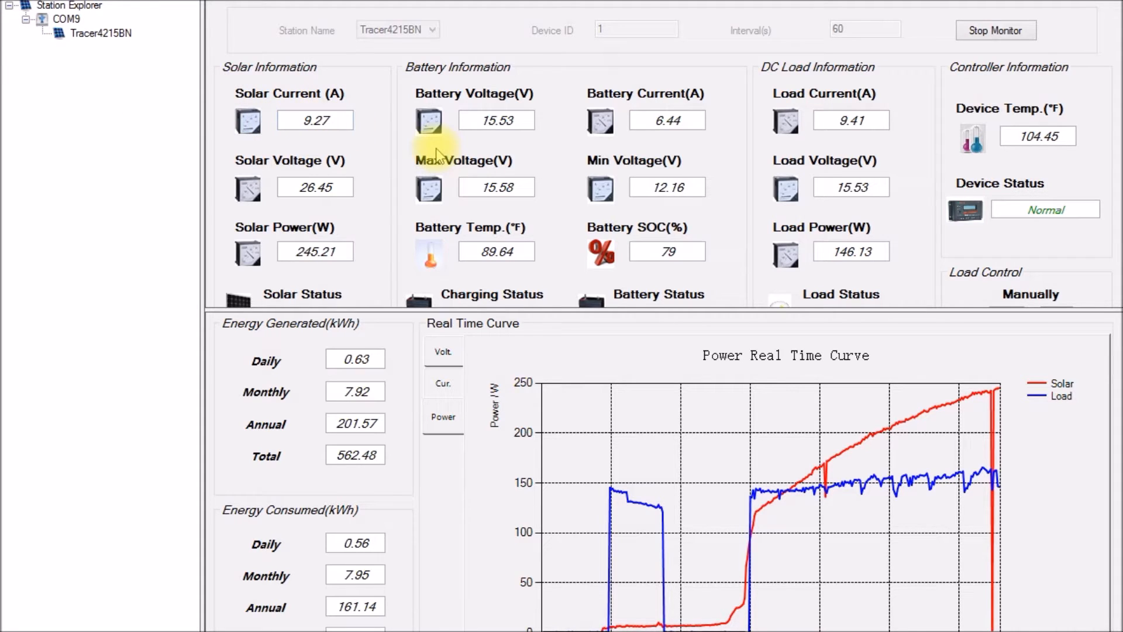
mouse_move(566, 426)
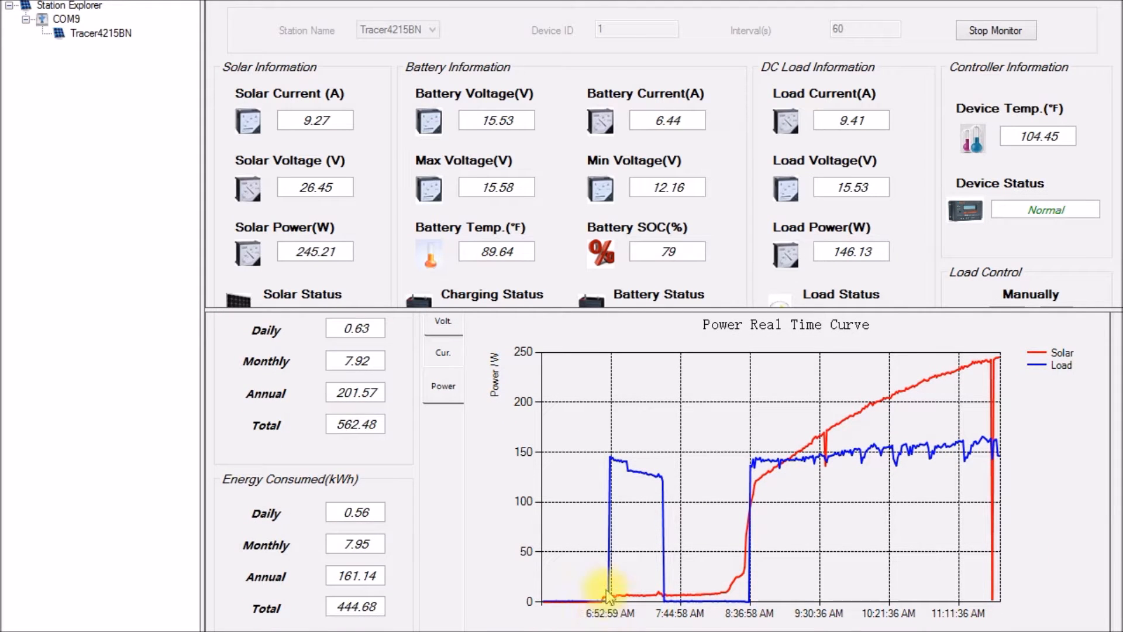
mouse_move(616, 471)
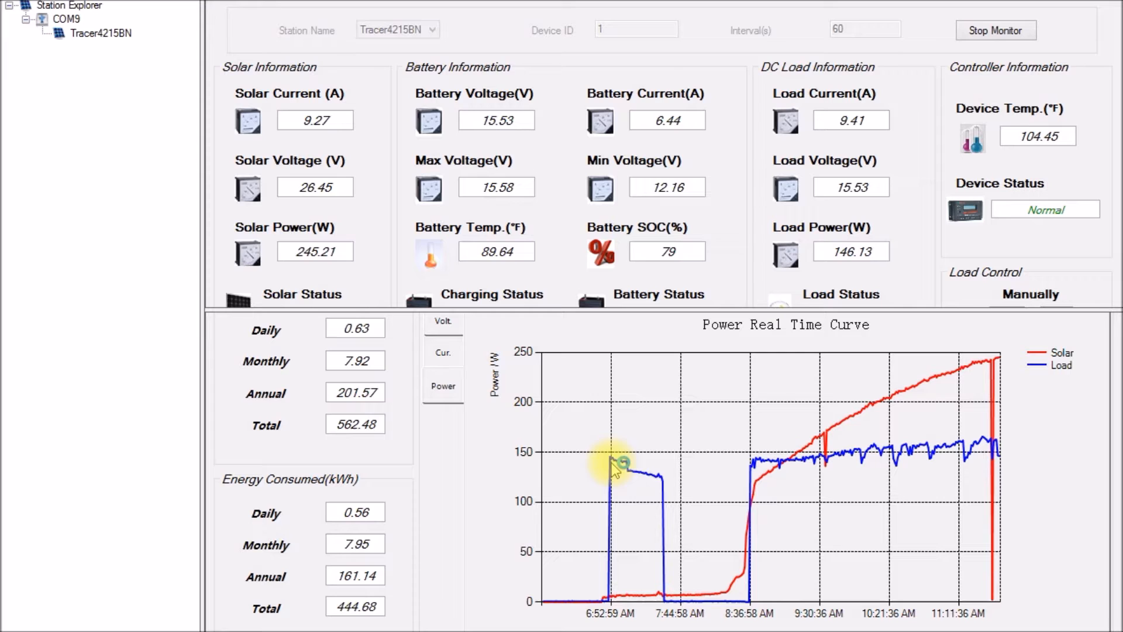
Step: Preview the voltage and power curves, then read the Tracer4215BN control parameters, including 15.90 V float voltage
click(443, 322)
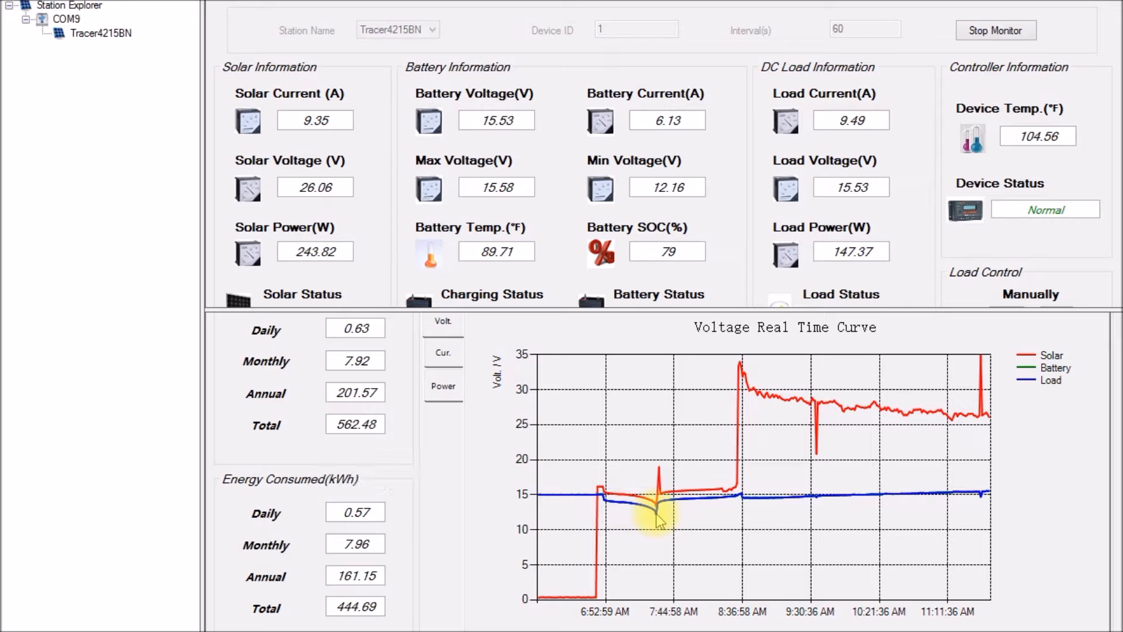
mouse_move(558, 436)
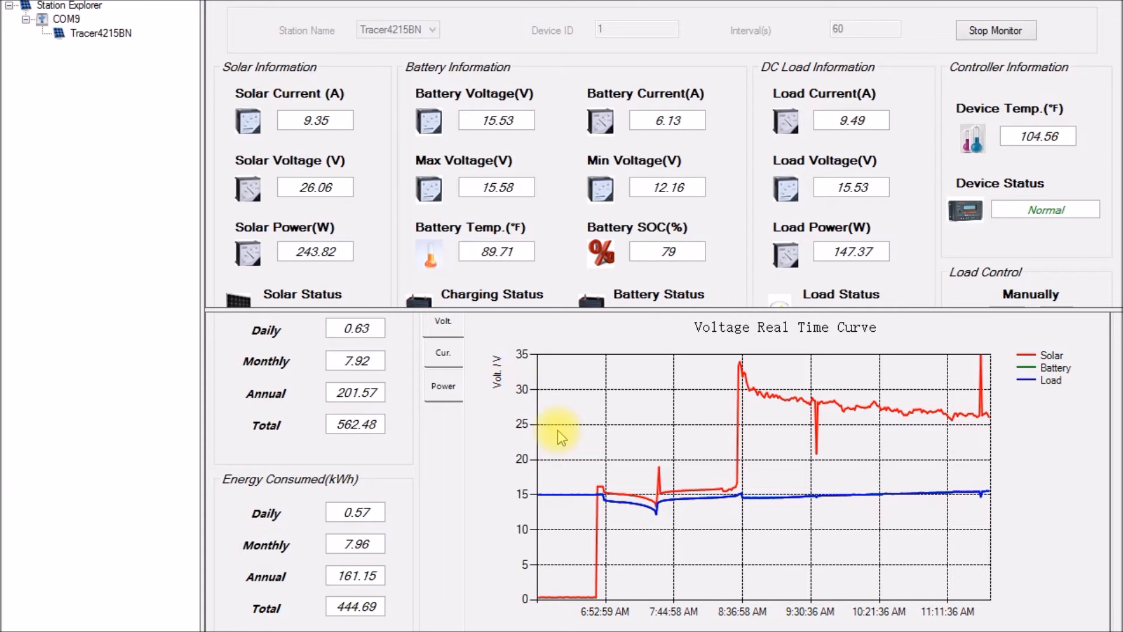
click(443, 386)
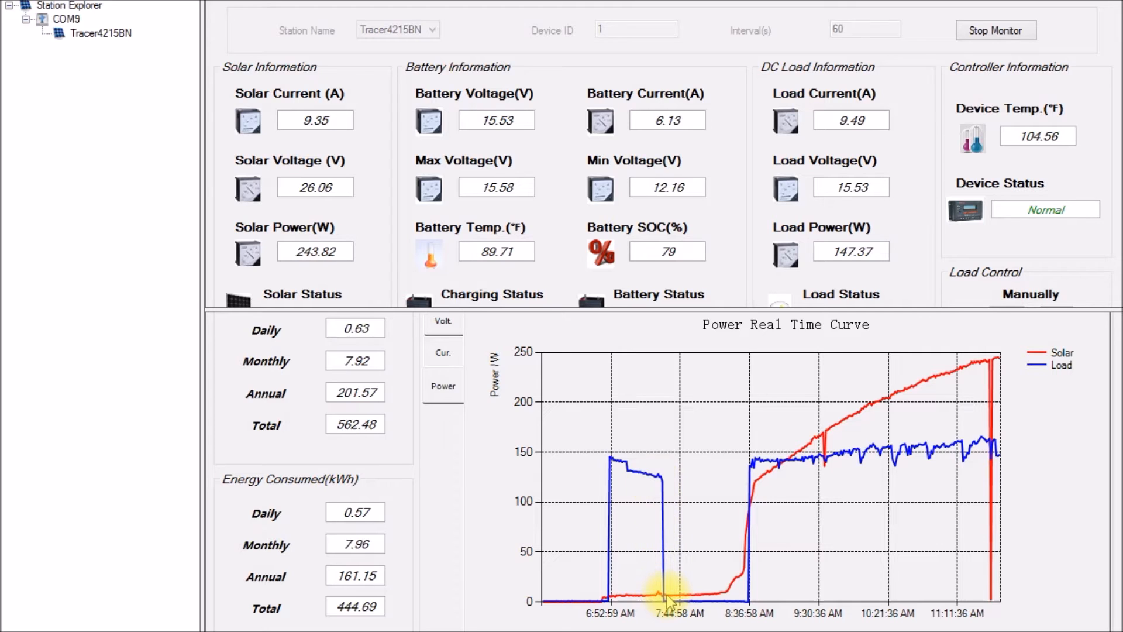
mouse_move(682, 598)
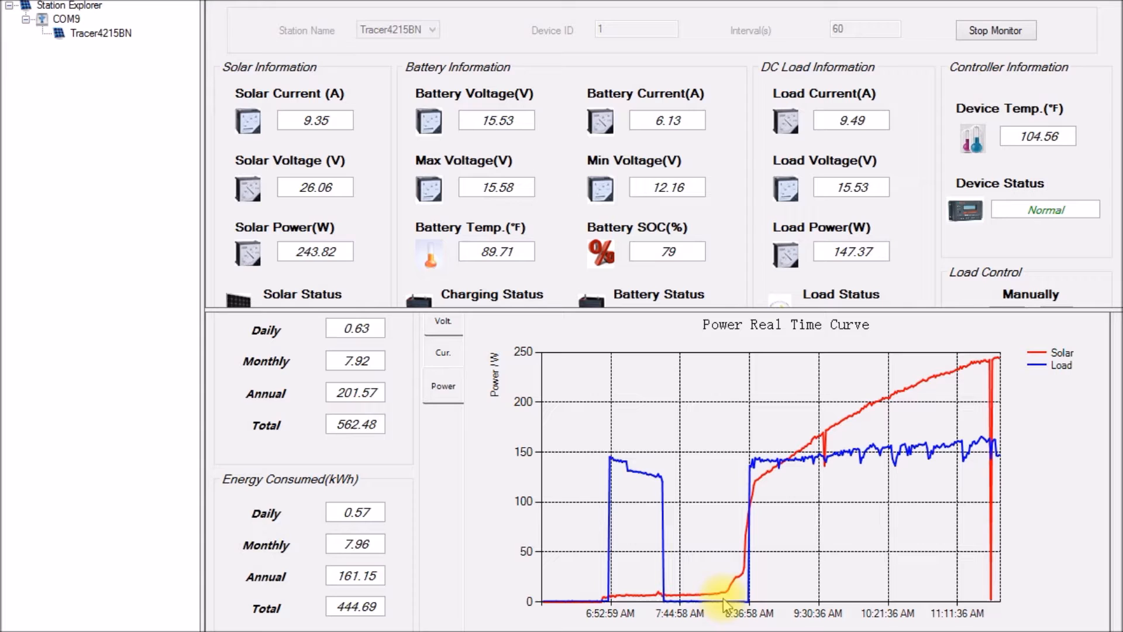
mouse_move(742, 554)
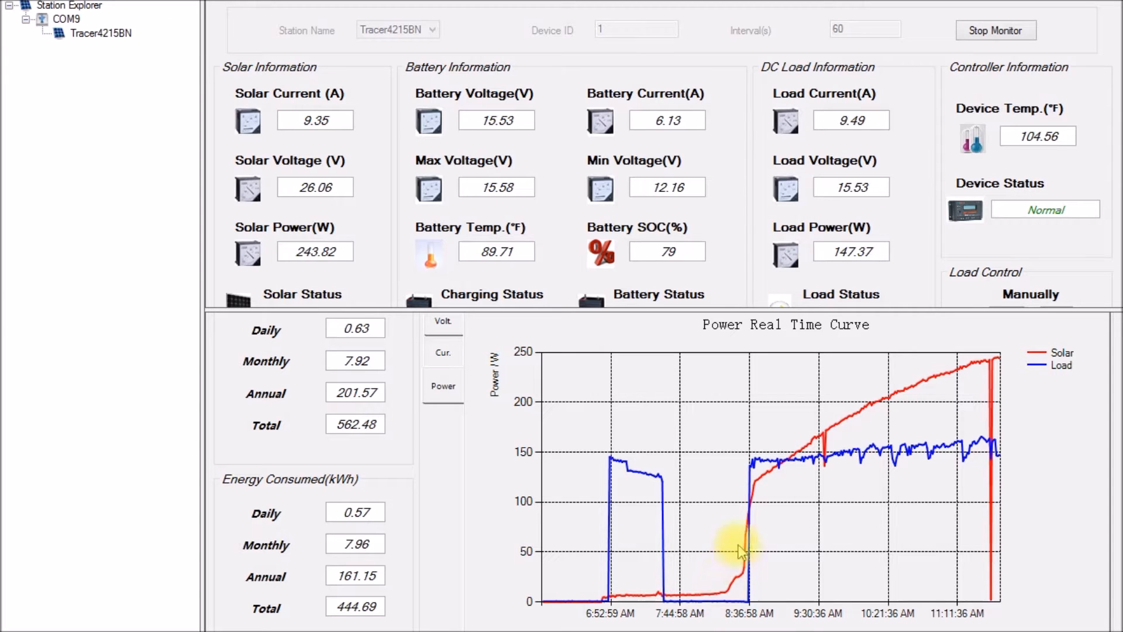
mouse_move(751, 520)
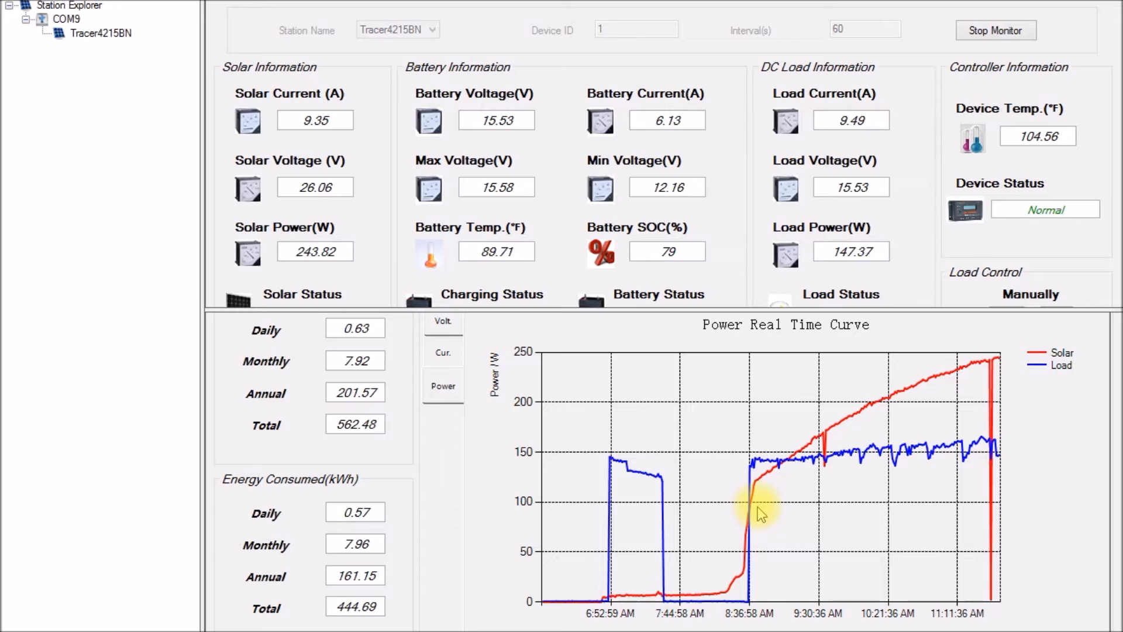
mouse_move(753, 521)
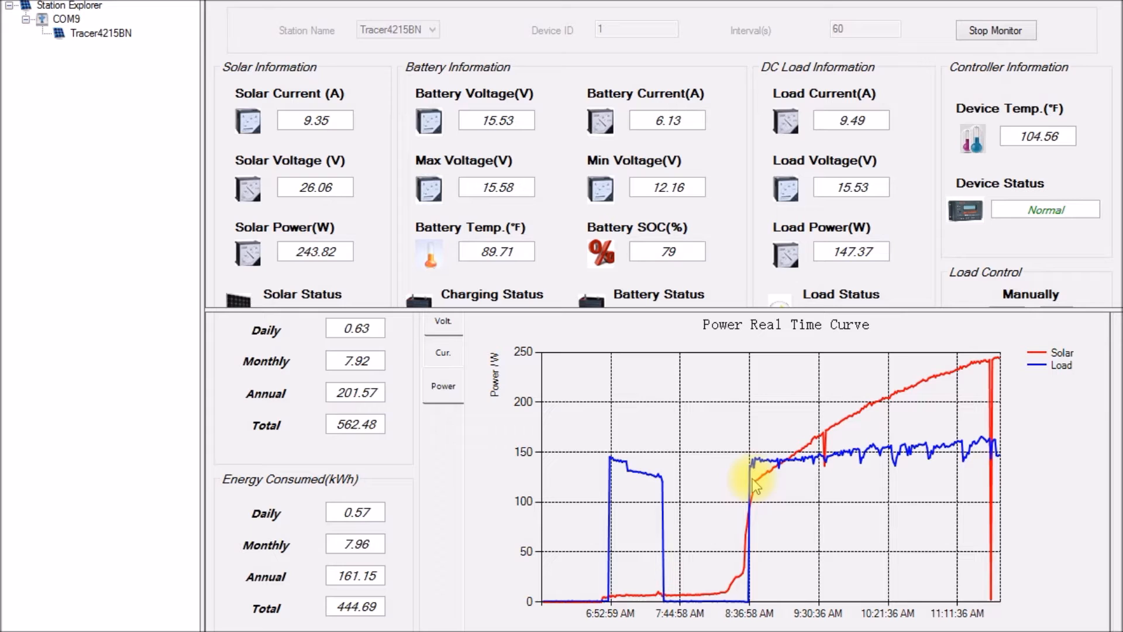
mouse_move(854, 461)
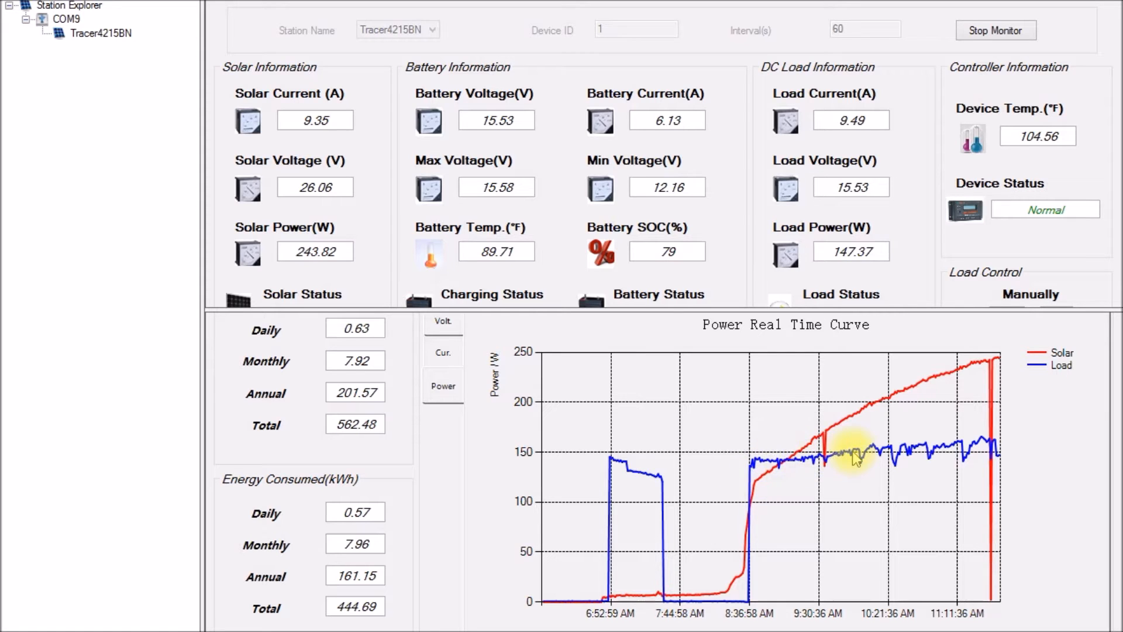
mouse_move(923, 458)
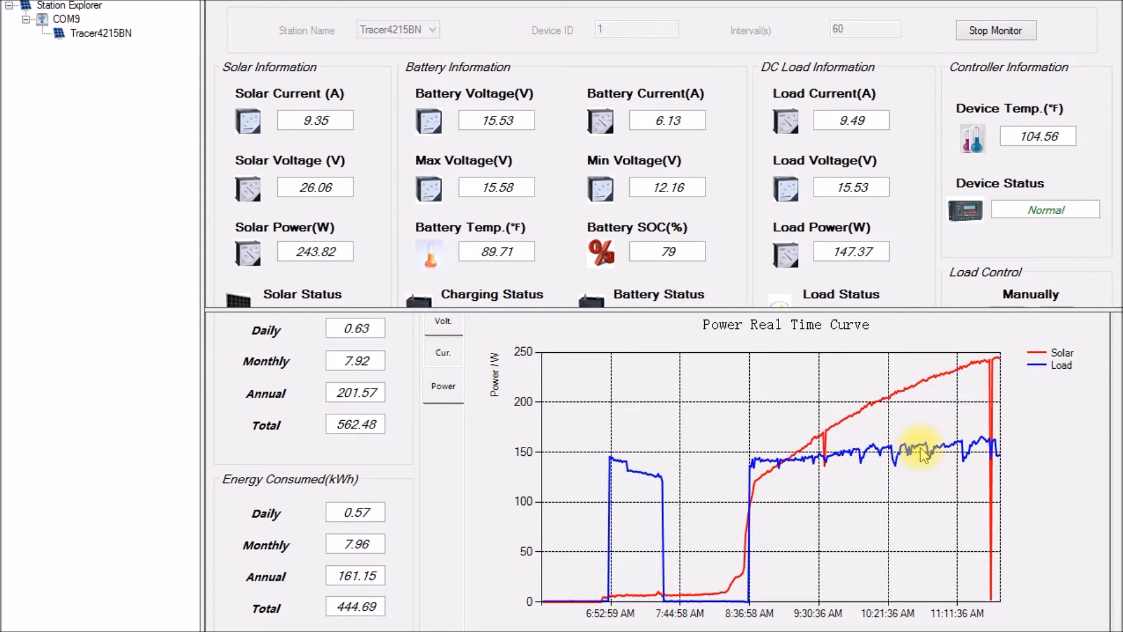
mouse_move(654, 172)
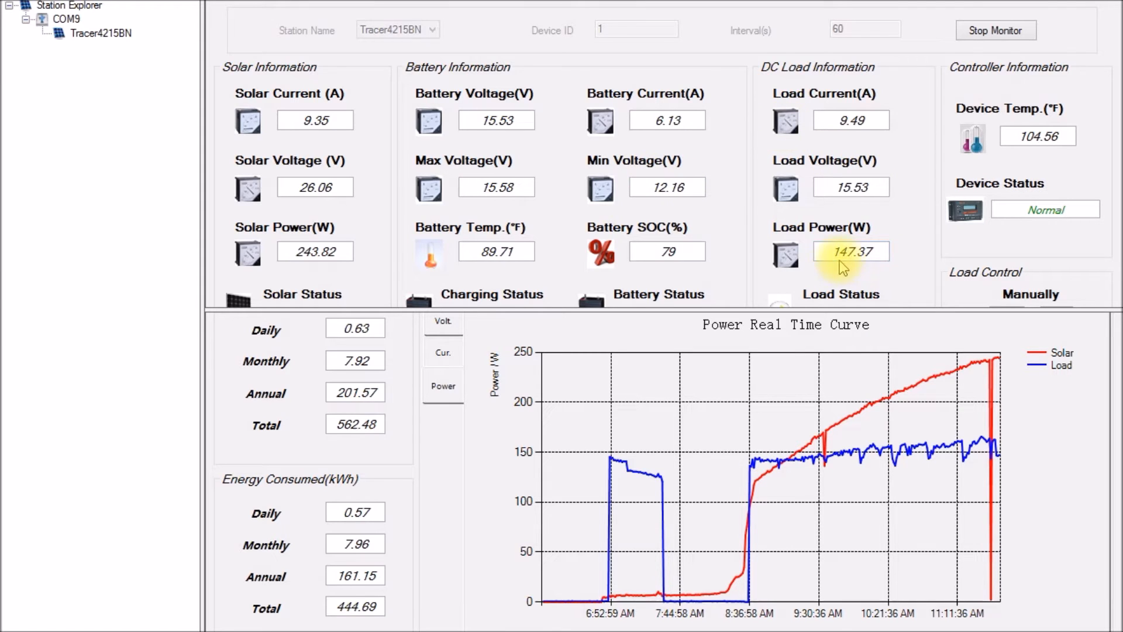
mouse_move(901, 470)
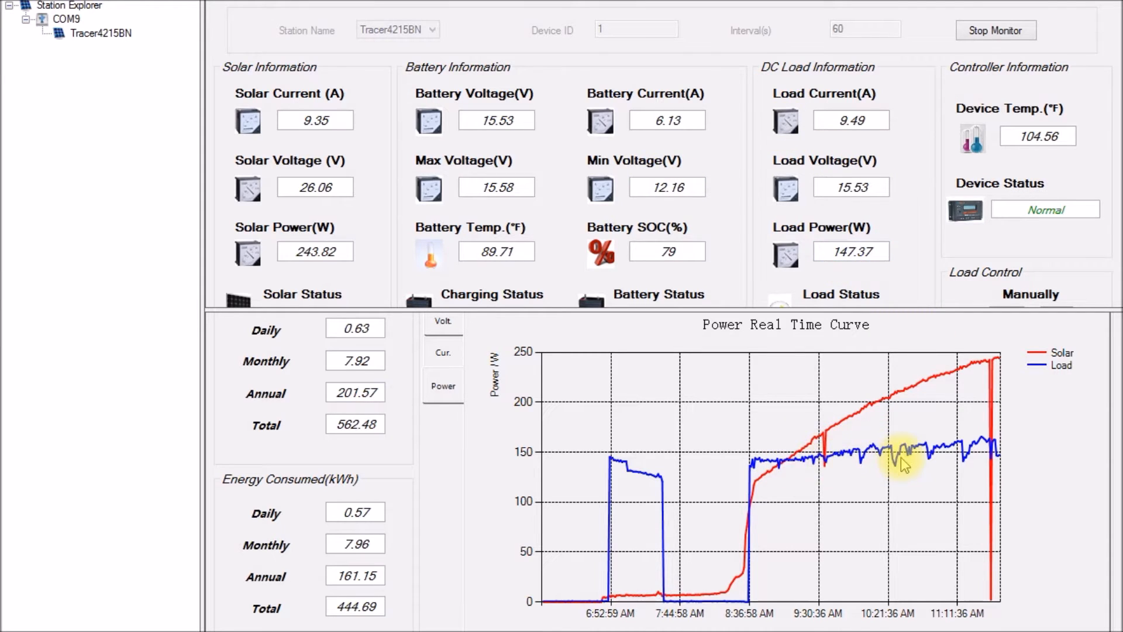
mouse_move(844, 461)
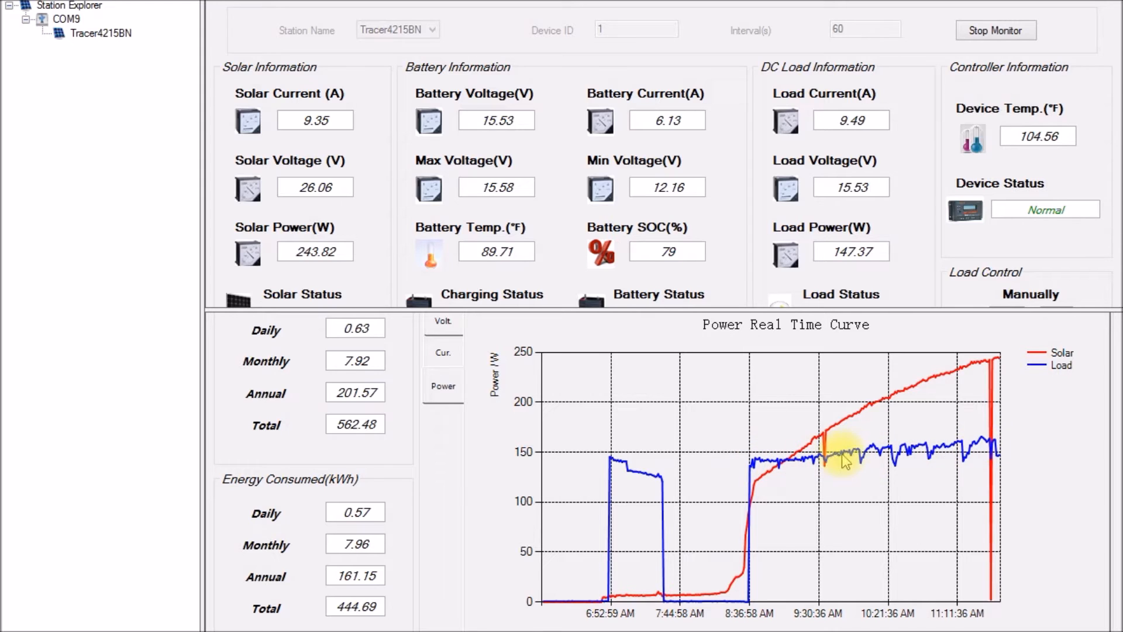
mouse_move(902, 404)
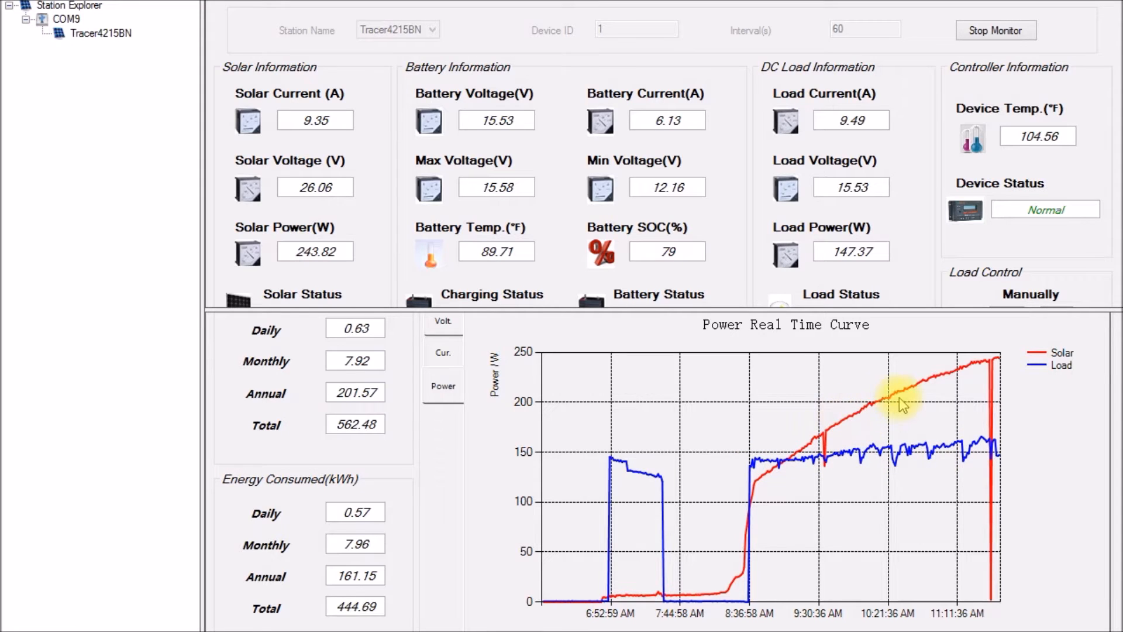
mouse_move(955, 382)
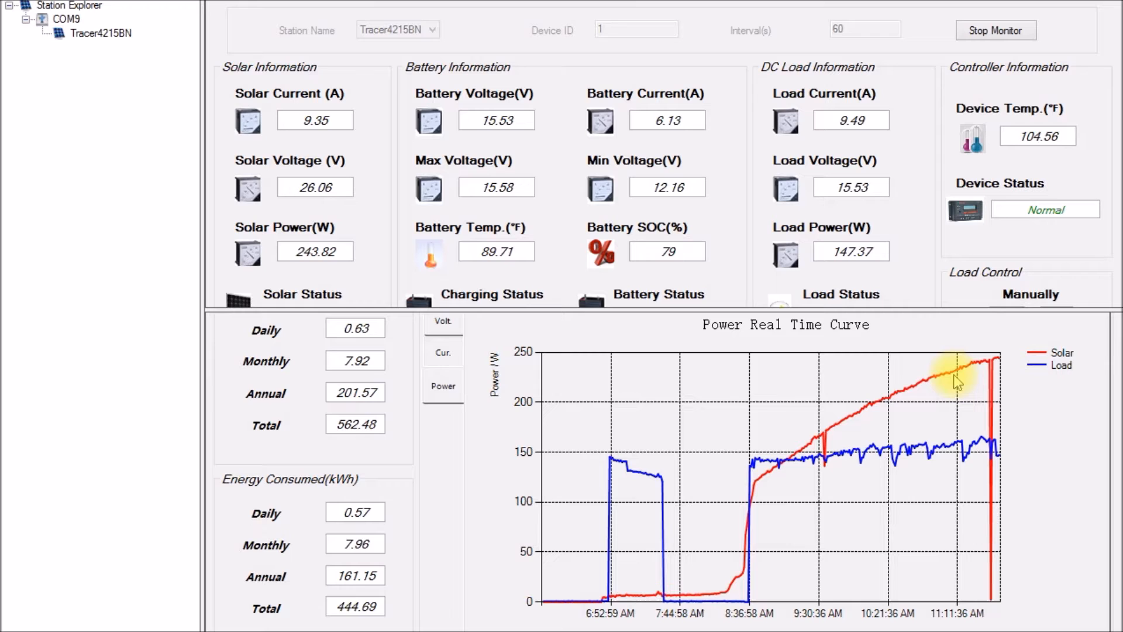
mouse_move(993, 378)
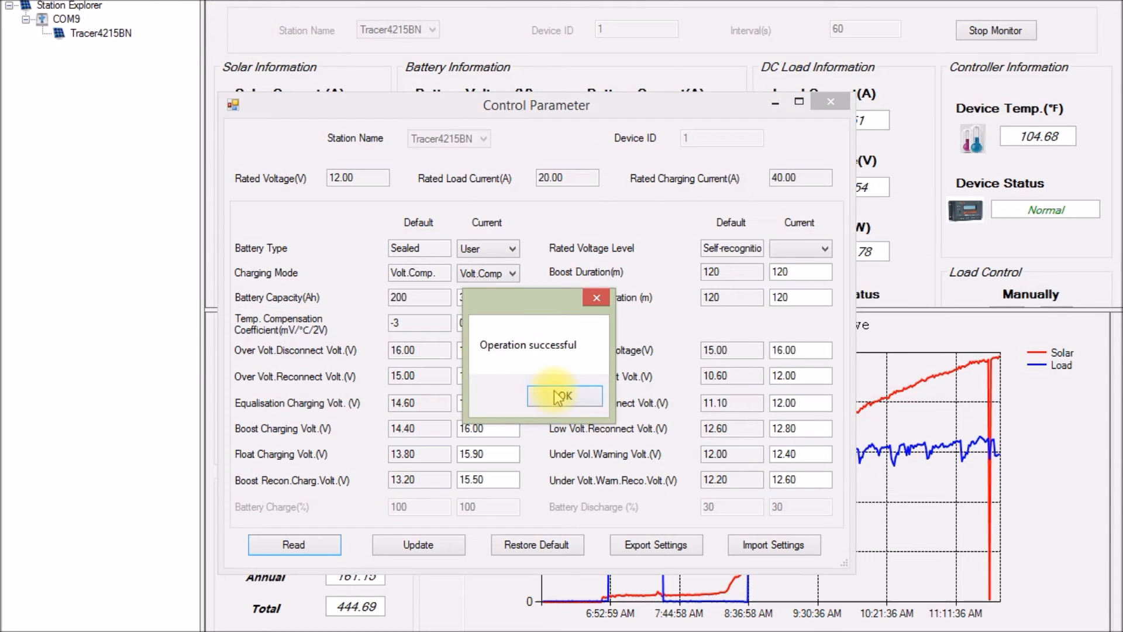
click(565, 395)
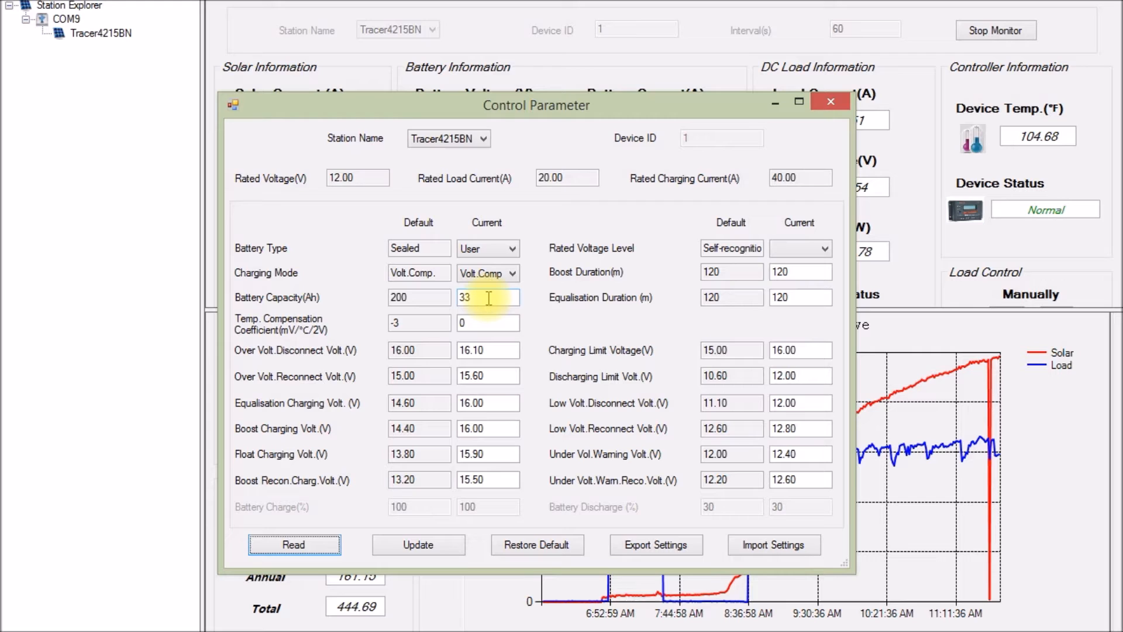
mouse_move(532, 314)
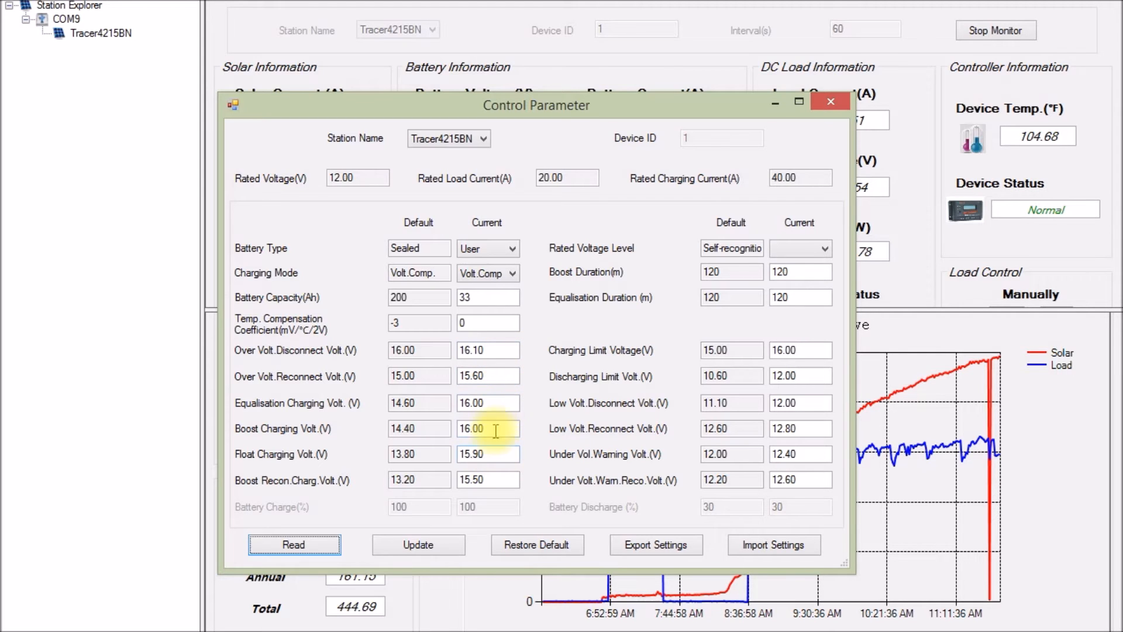
mouse_move(504, 367)
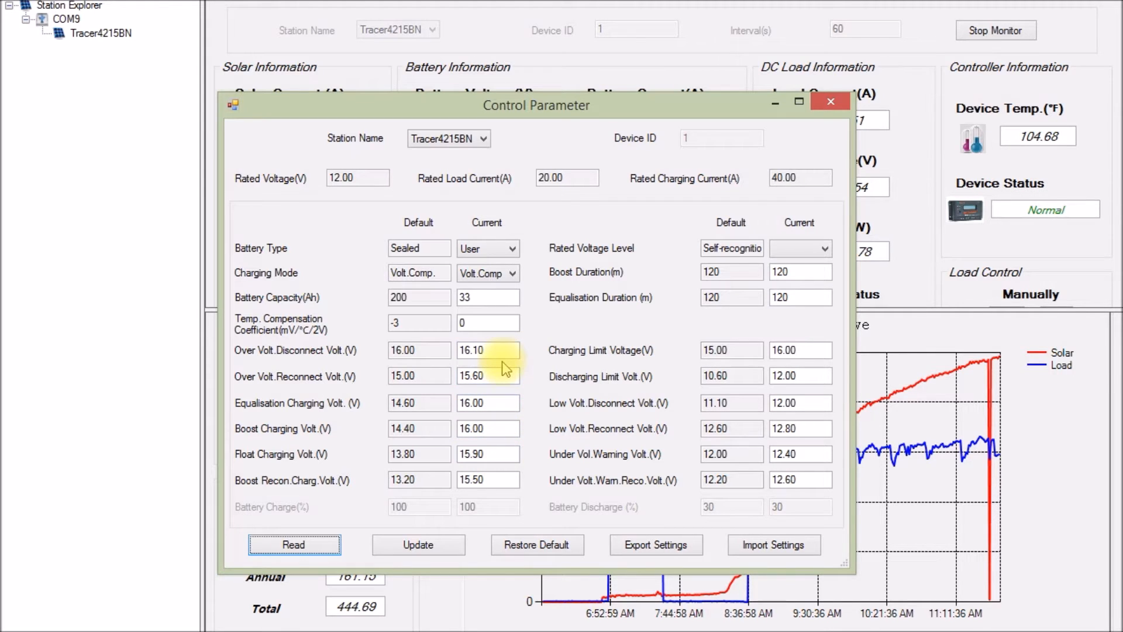
mouse_move(502, 476)
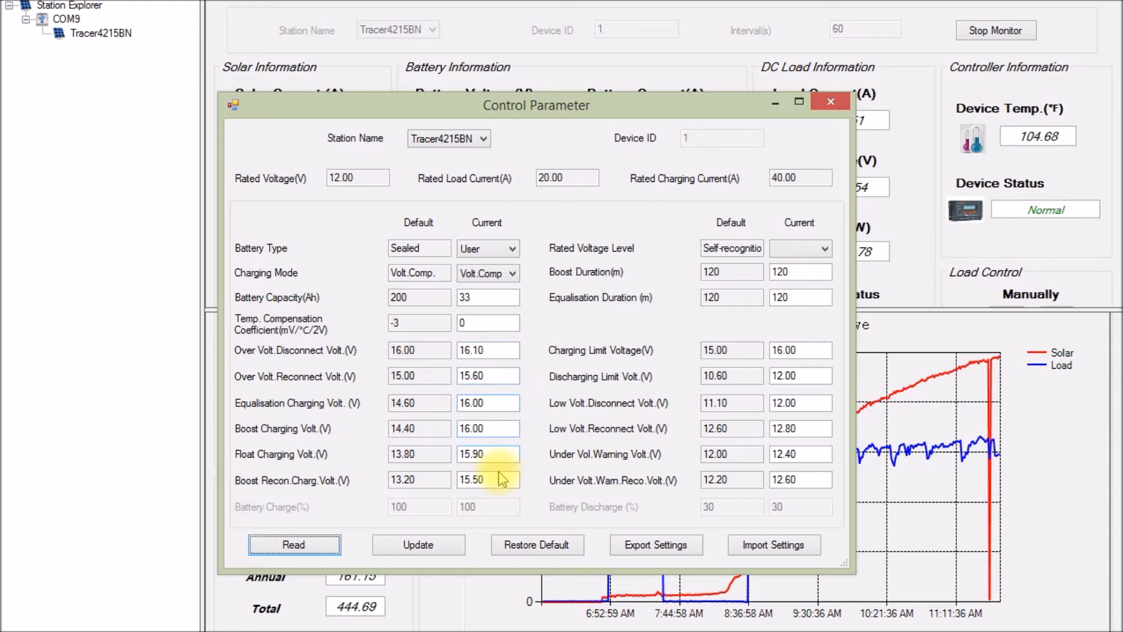
click(496, 454)
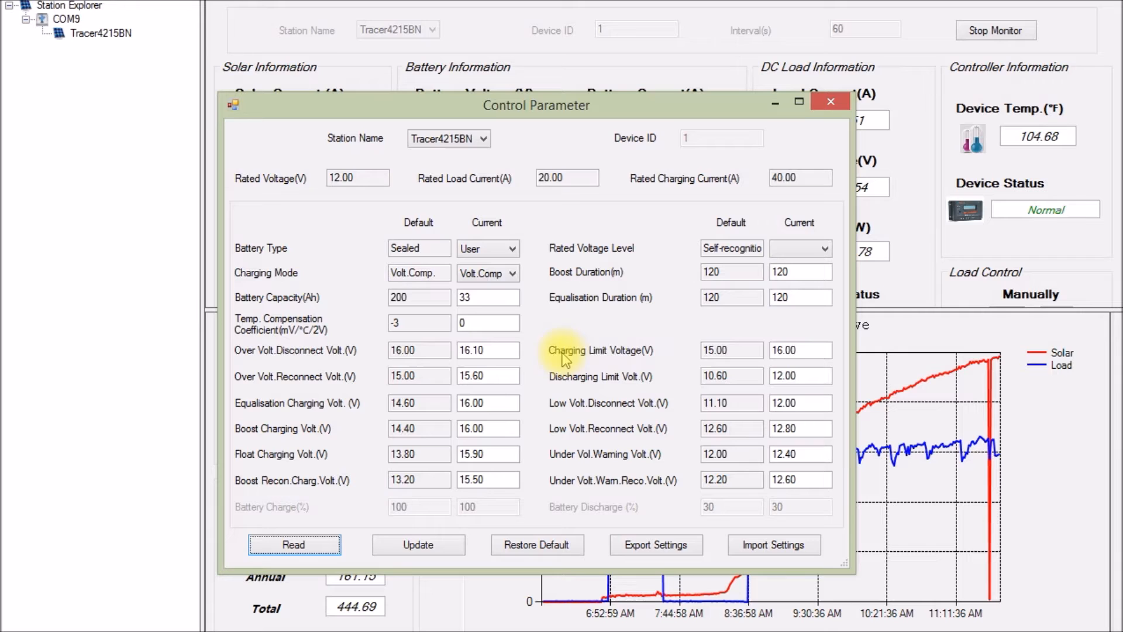
click(800, 350)
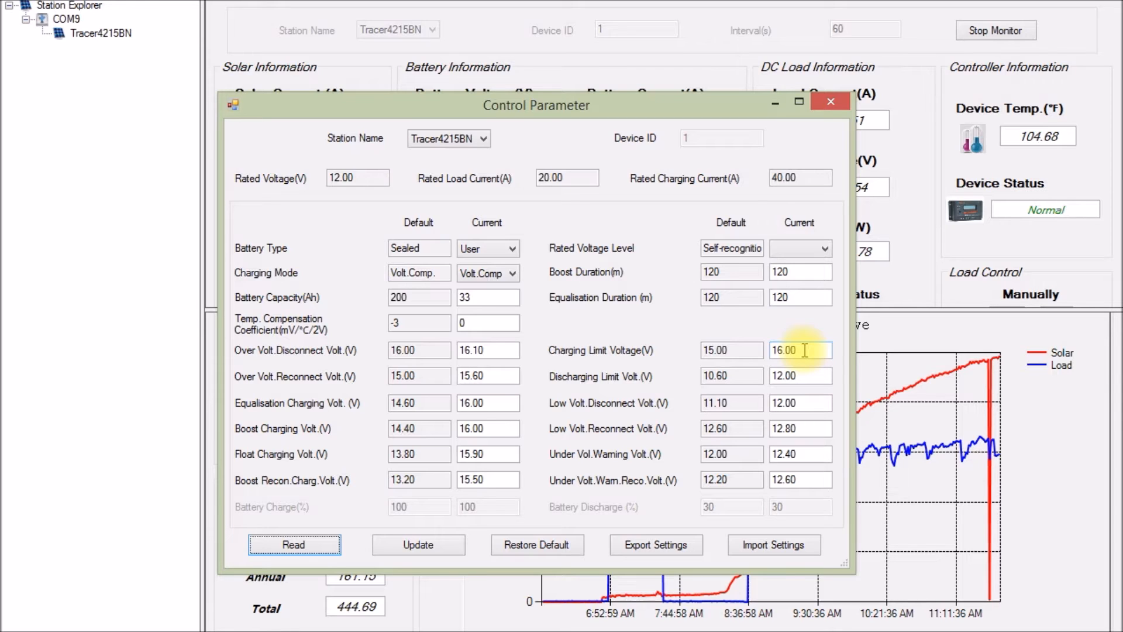
mouse_move(770, 378)
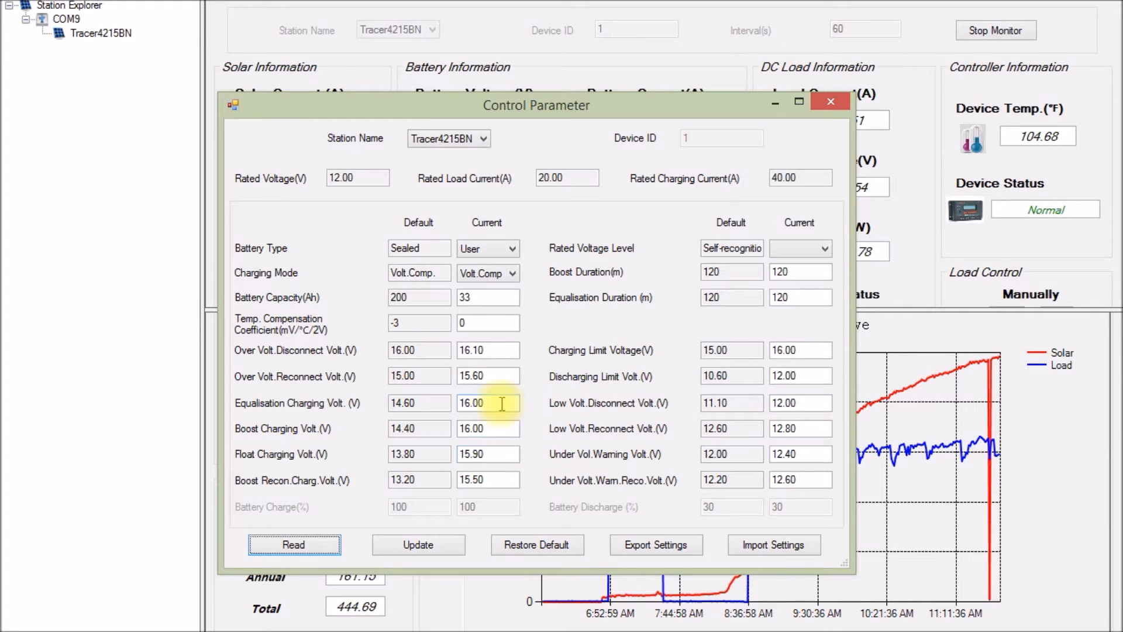
click(488, 428)
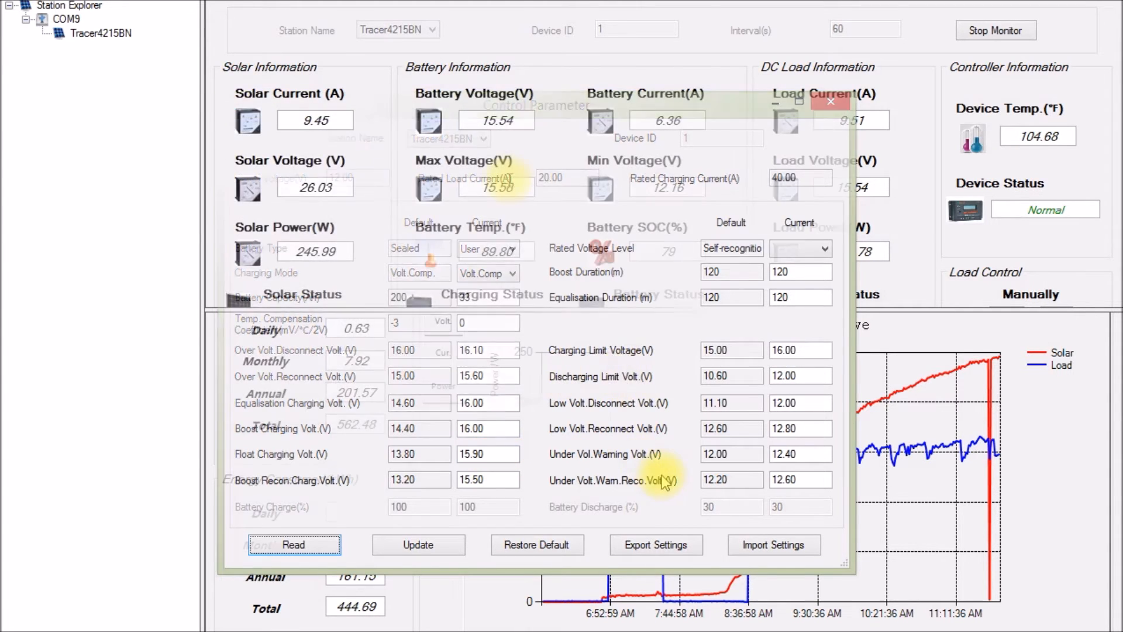
Step: Display the Power Real Time Curve comparing solar and load power
click(830, 100)
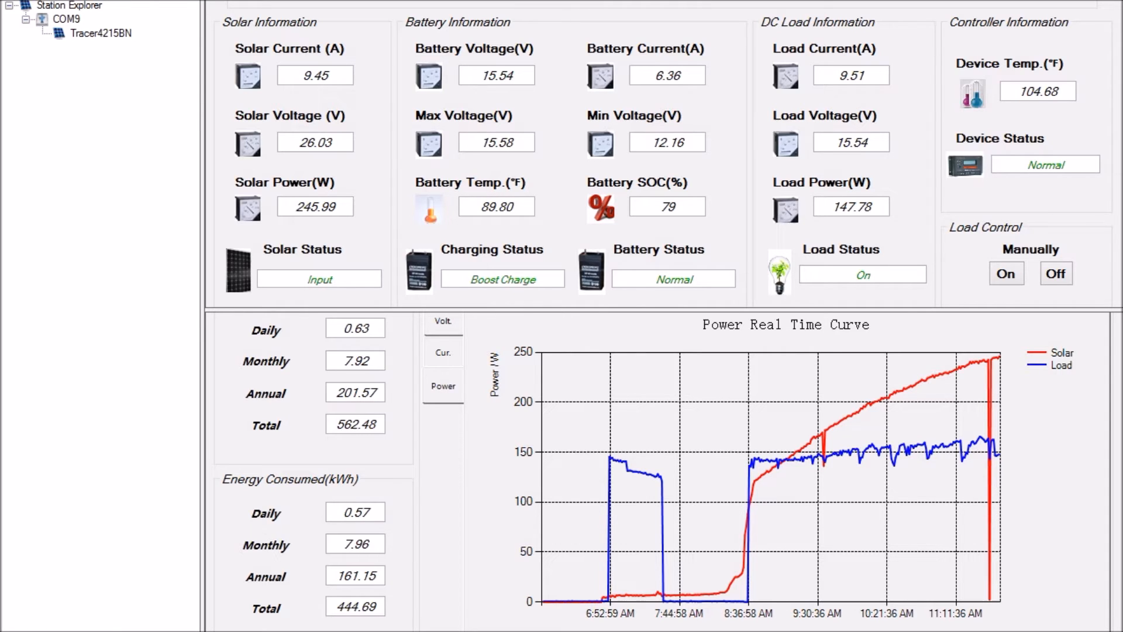
mouse_move(744, 114)
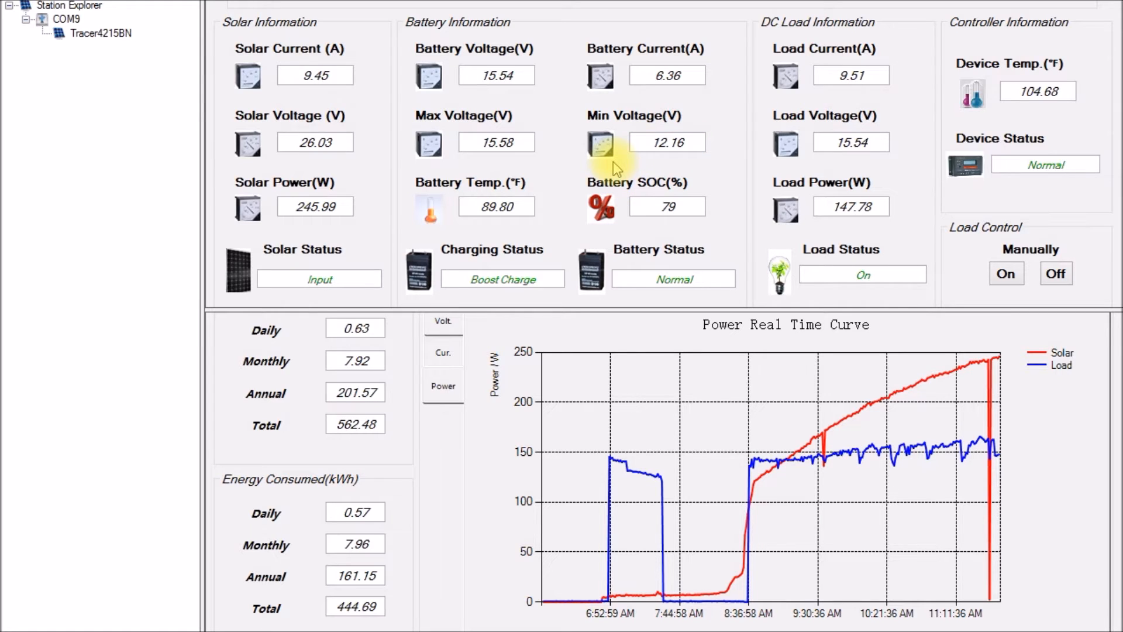
mouse_move(602, 153)
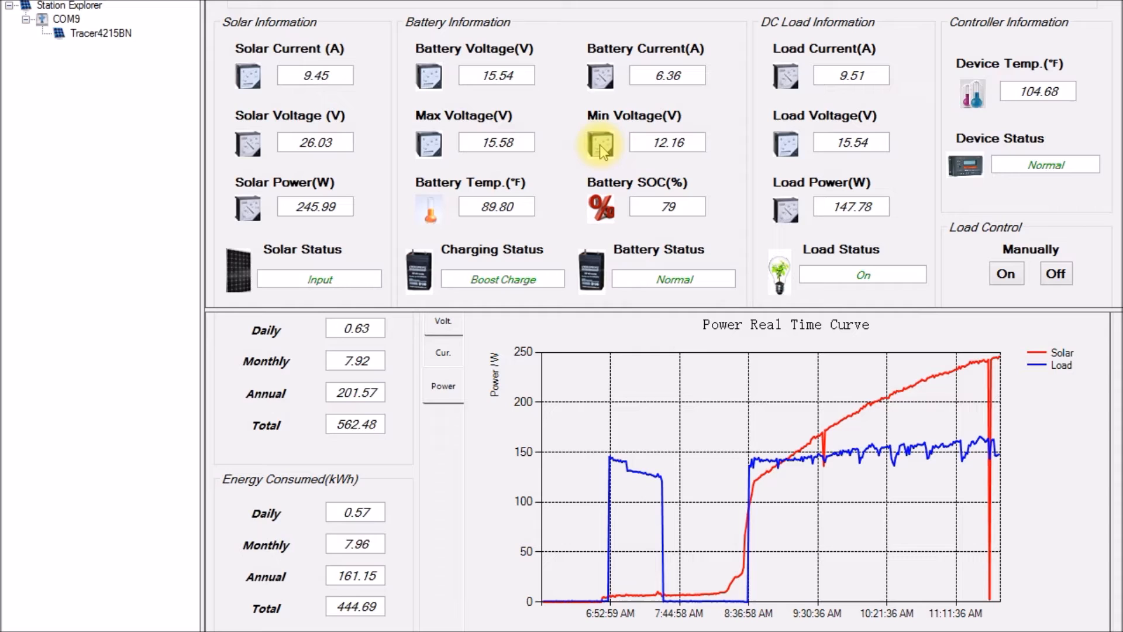
mouse_move(581, 162)
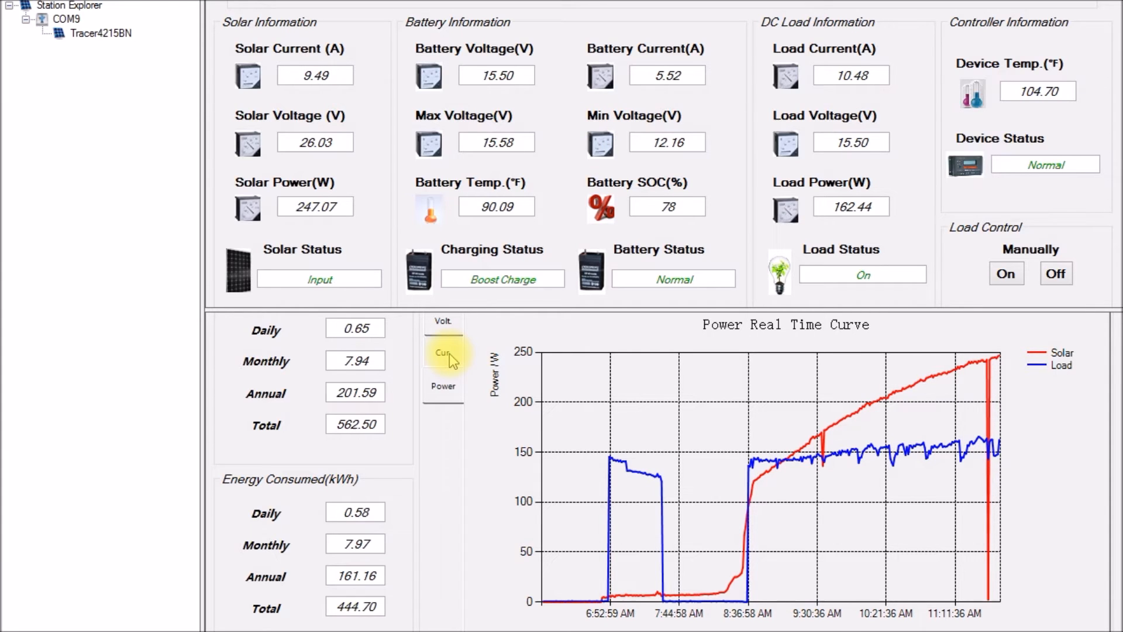
Step: Display the Current Real Time Curve for solar, battery and load
click(443, 352)
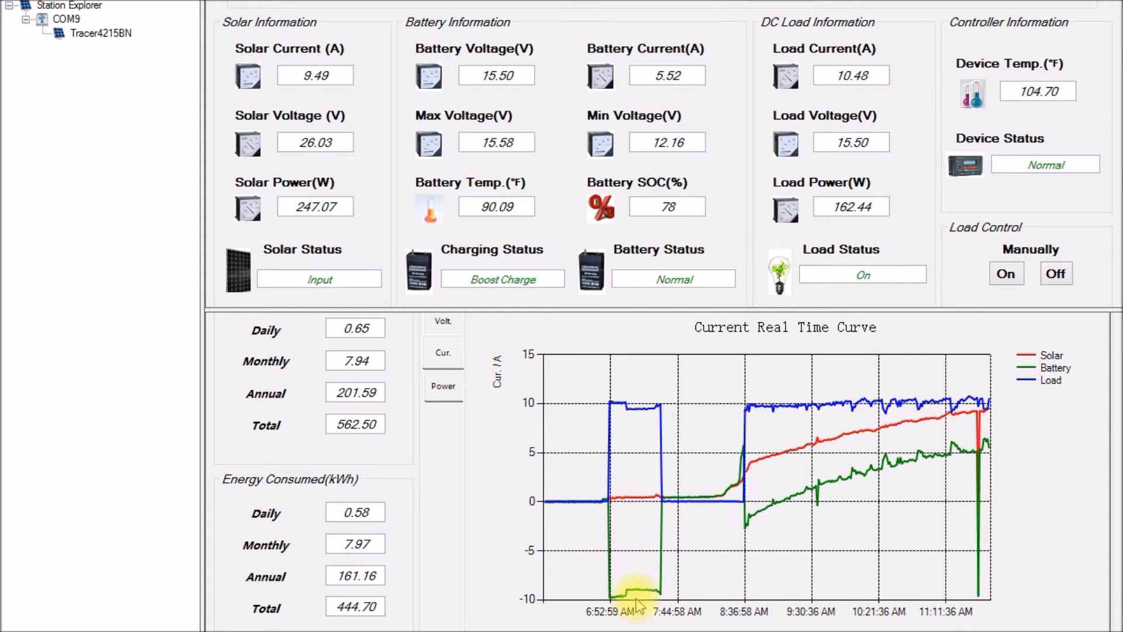
mouse_move(675, 595)
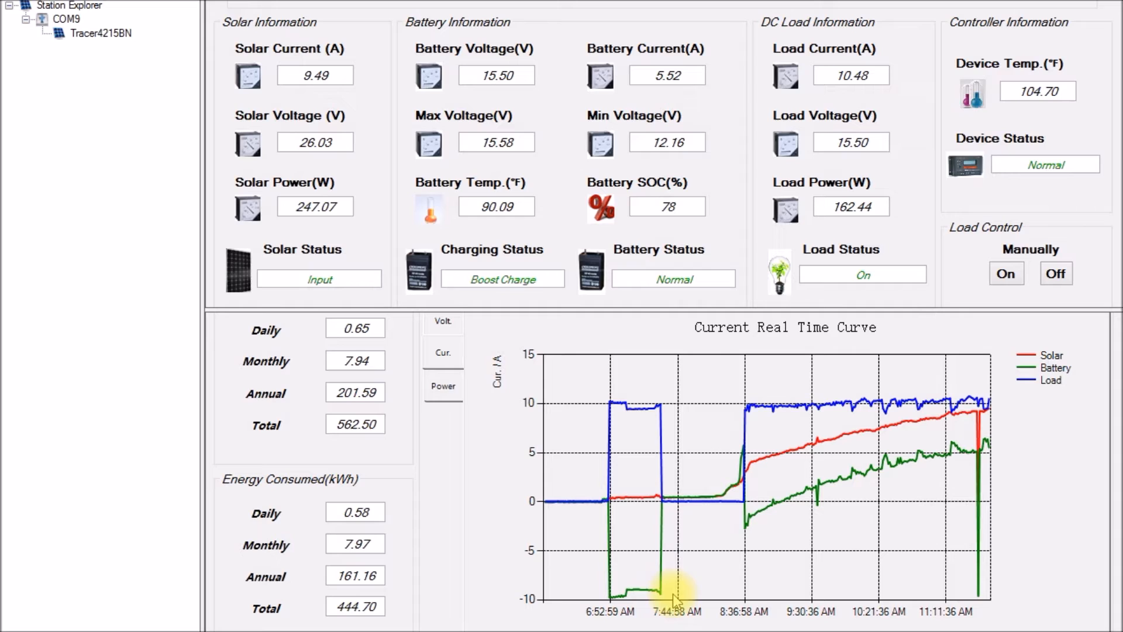
mouse_move(649, 598)
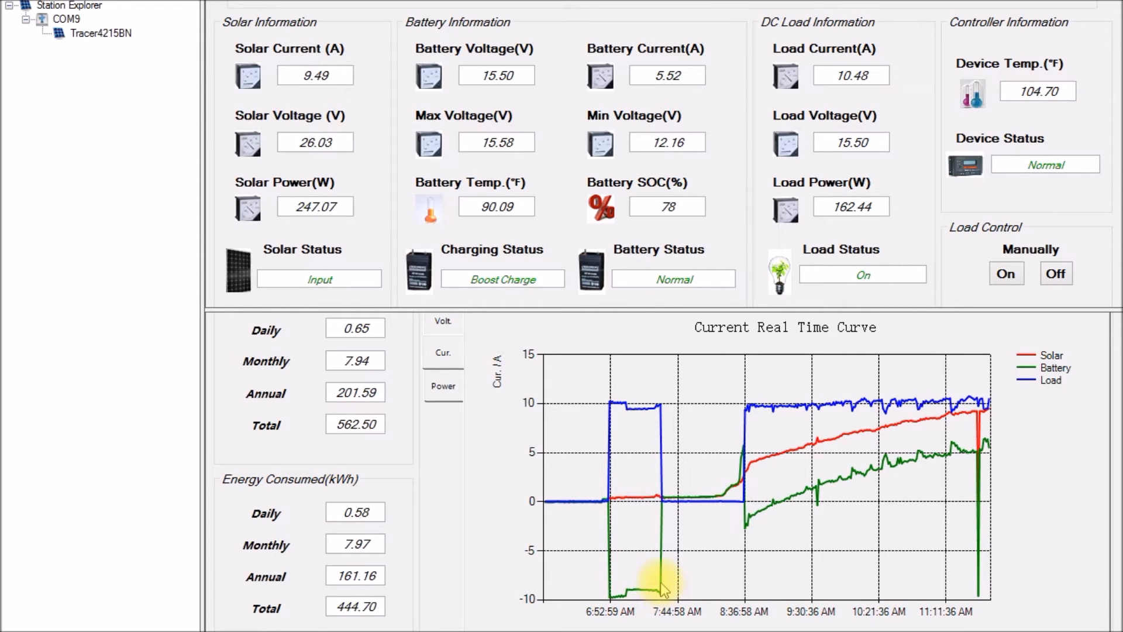
mouse_move(903, 477)
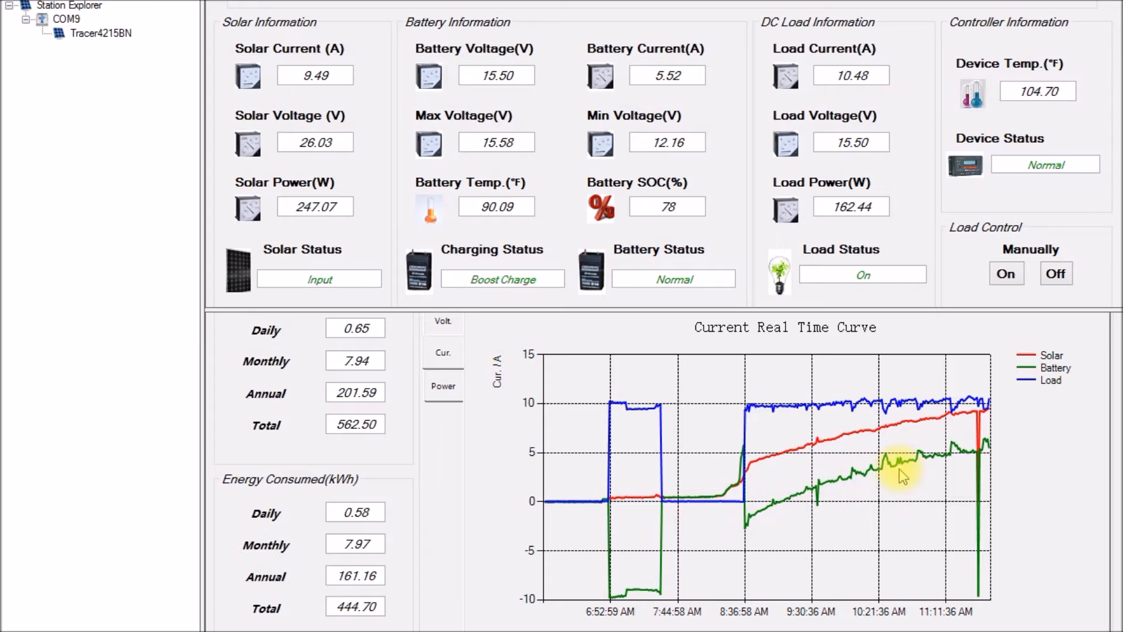
mouse_move(815, 501)
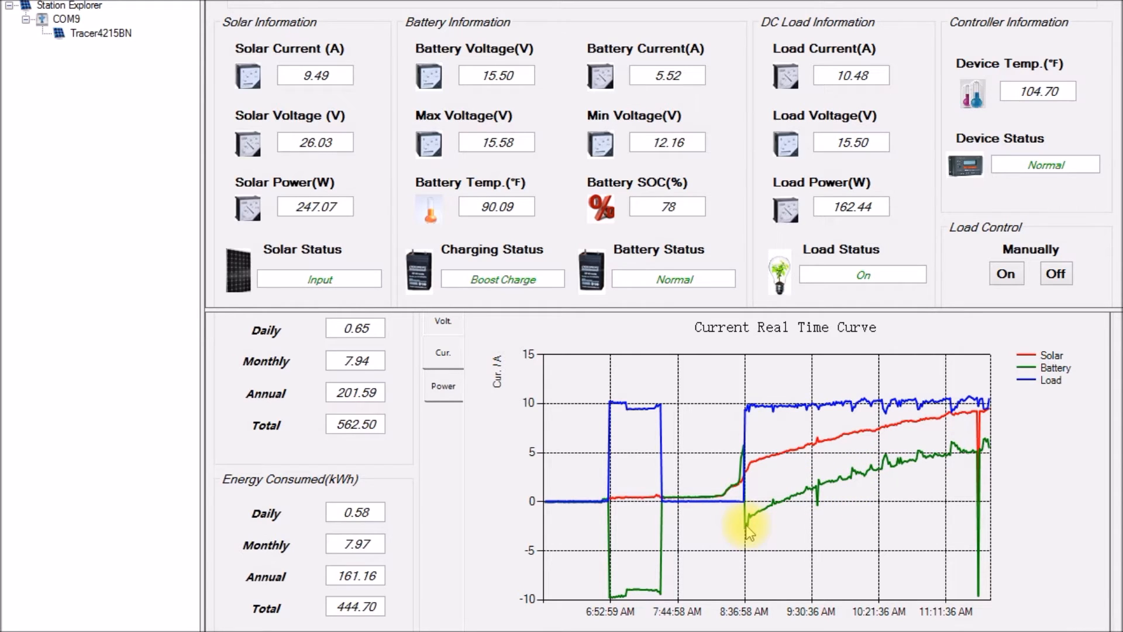
mouse_move(793, 522)
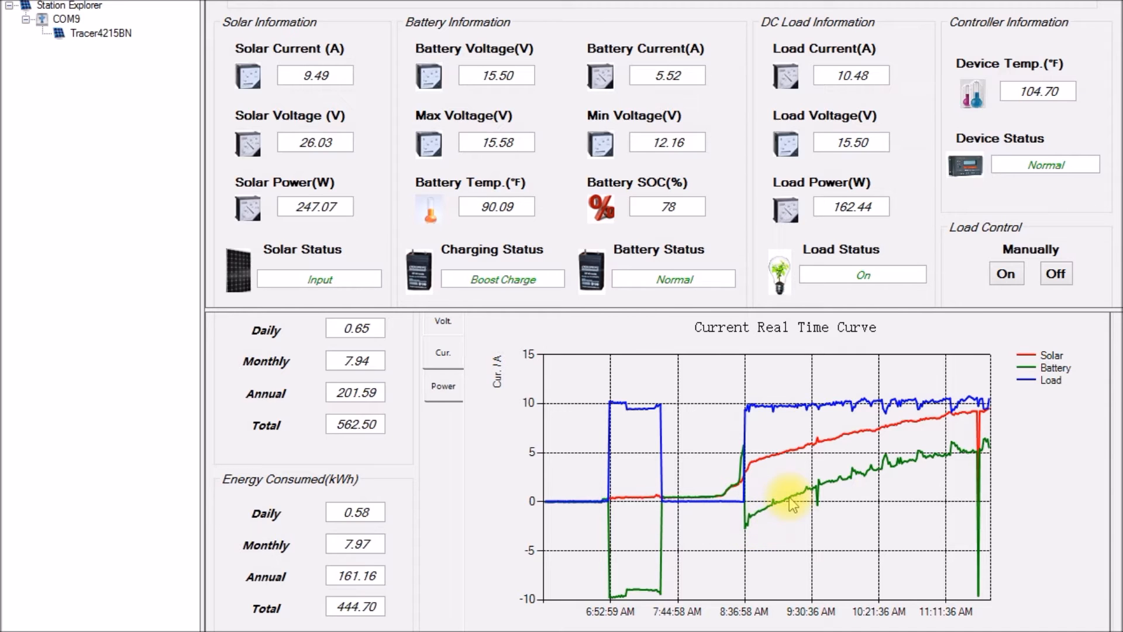
mouse_move(995, 462)
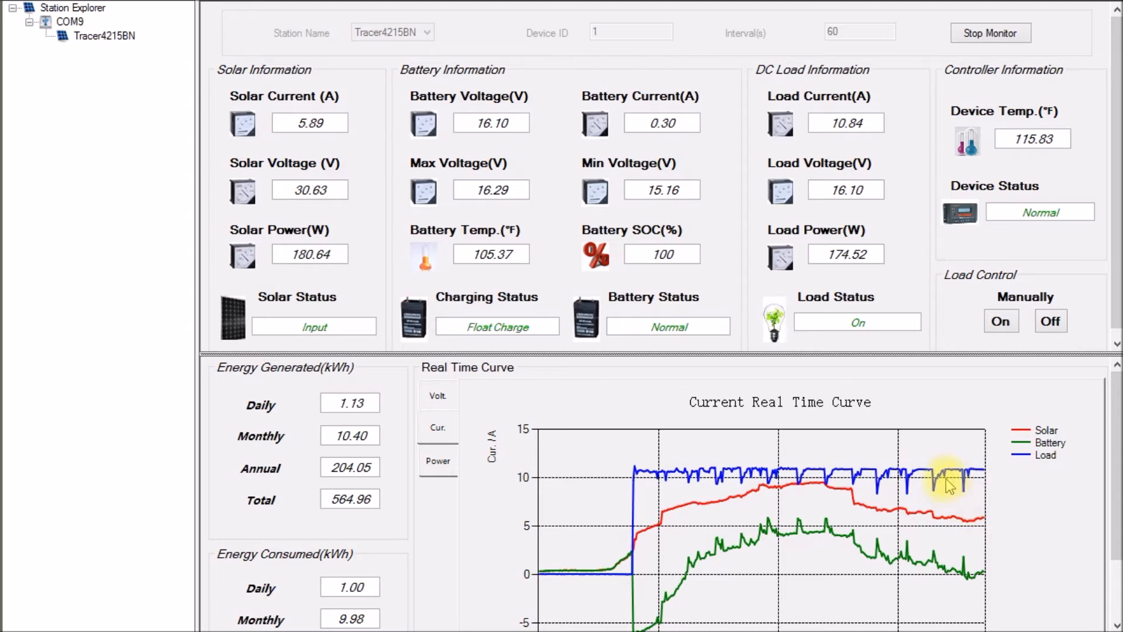
mouse_move(813, 426)
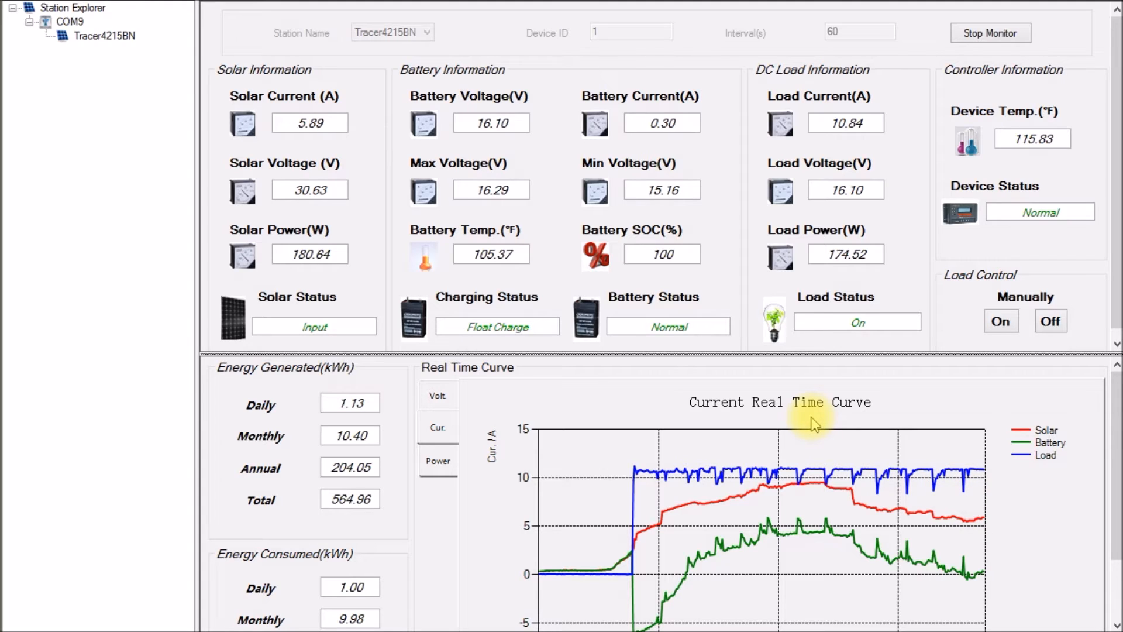
mouse_move(726, 410)
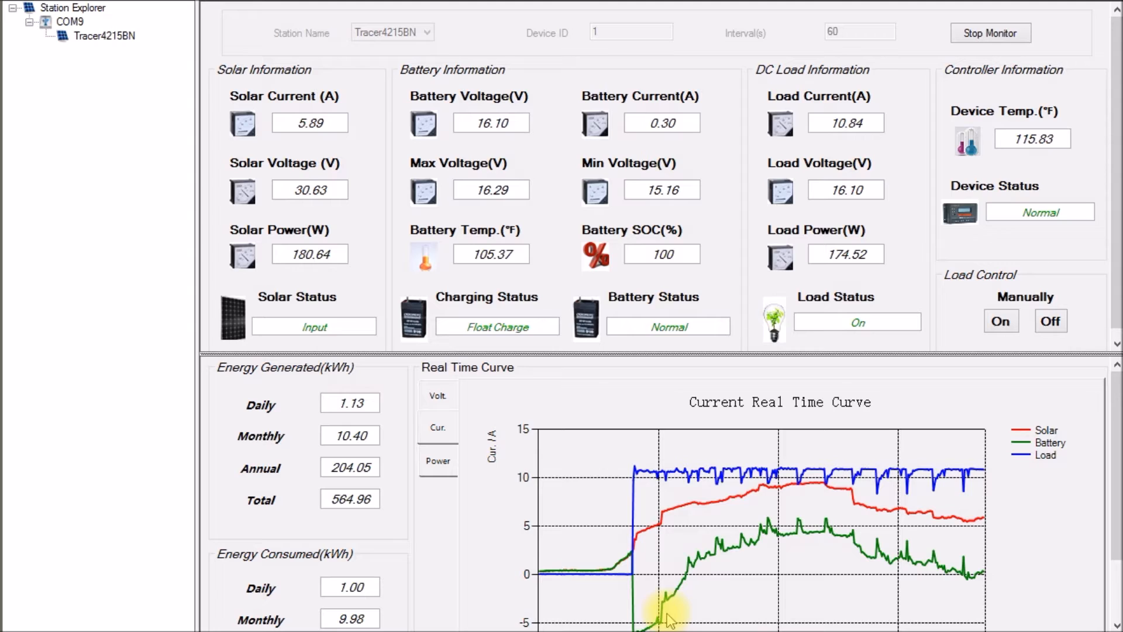
mouse_move(739, 583)
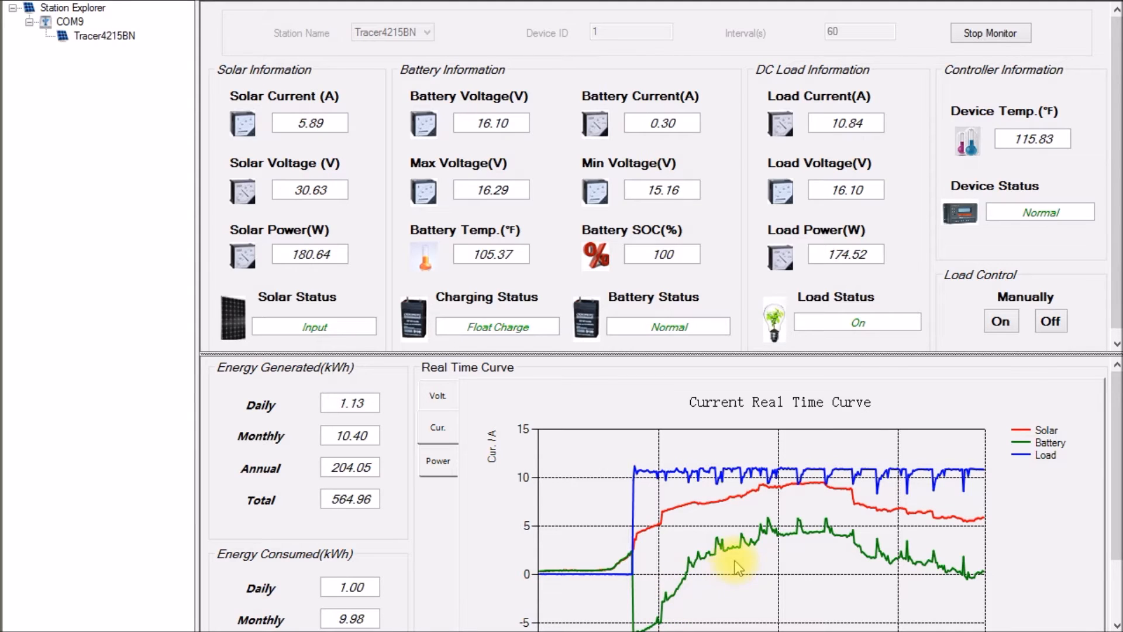
mouse_move(710, 582)
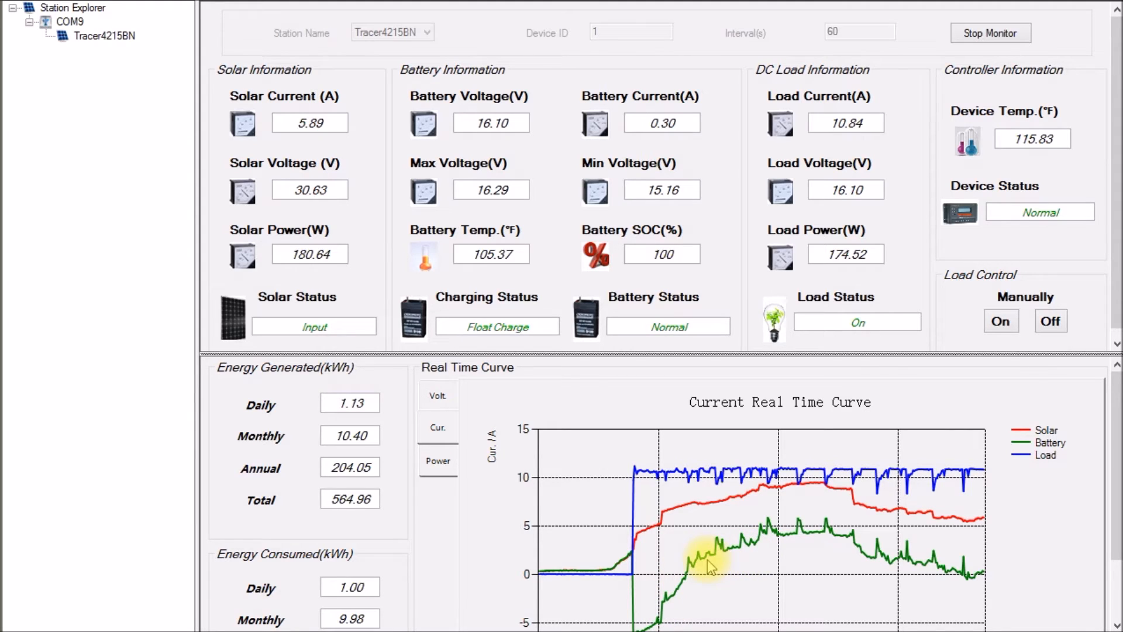
mouse_move(766, 550)
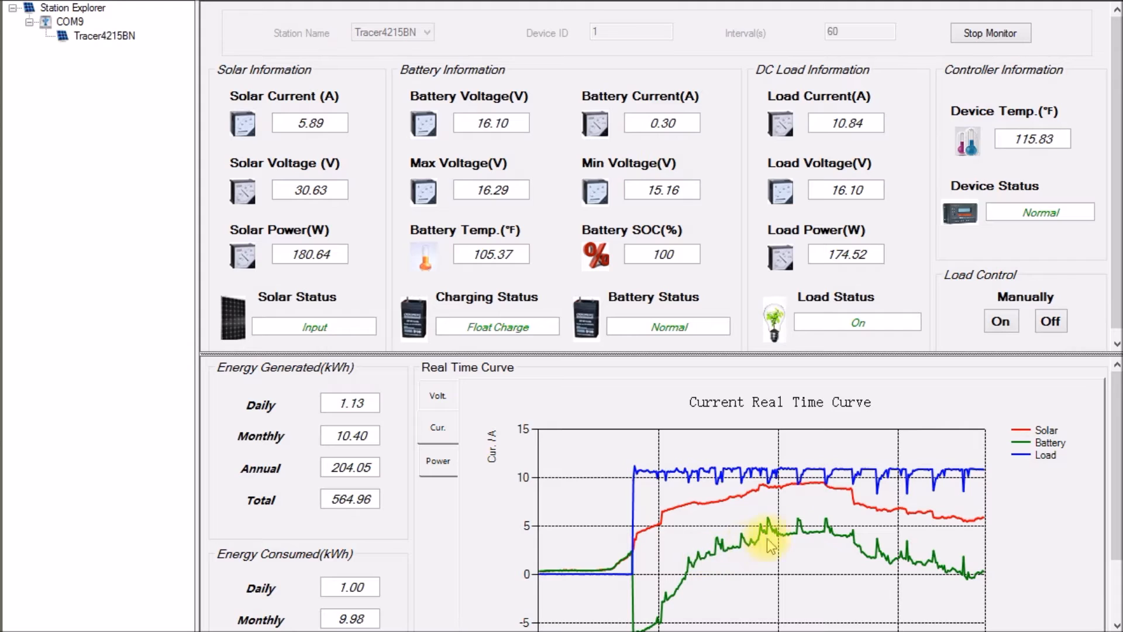
mouse_move(859, 553)
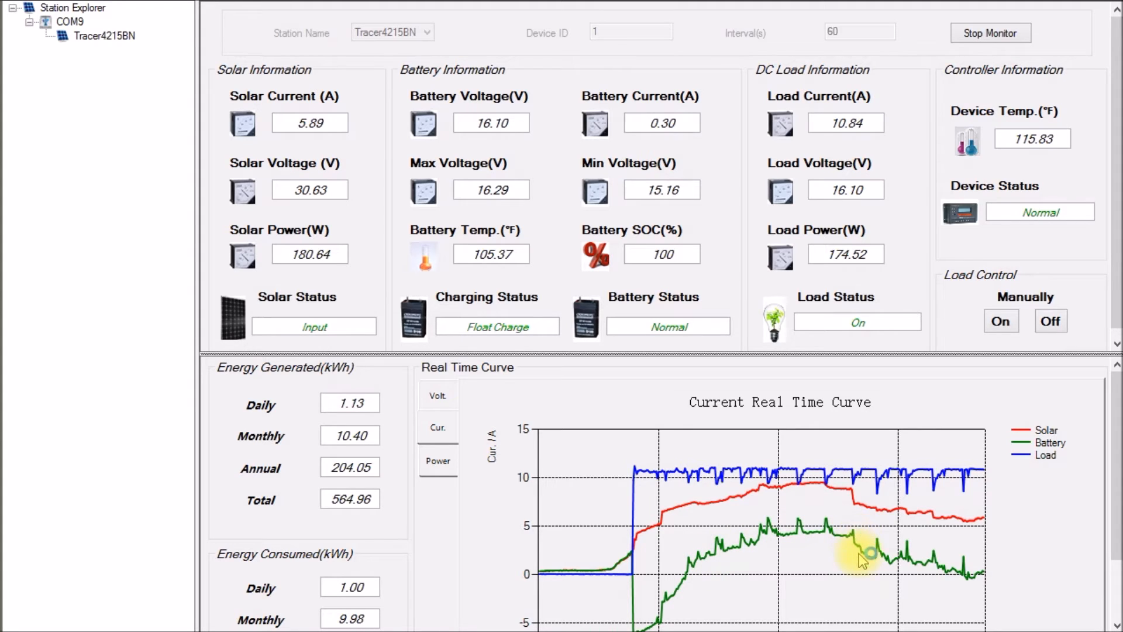
mouse_move(940, 574)
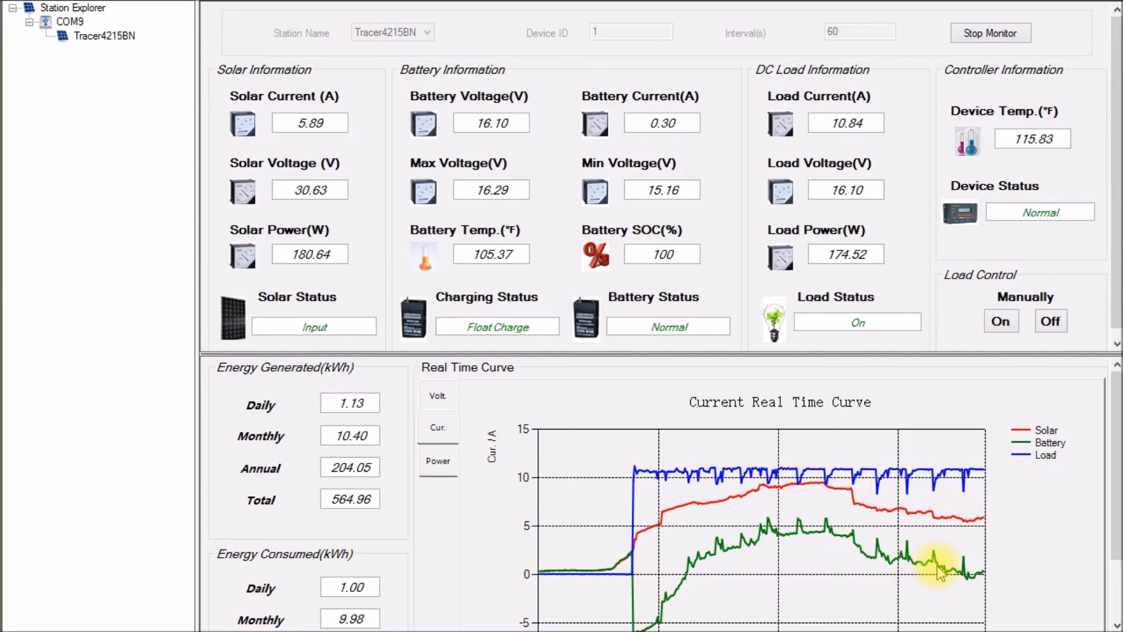
mouse_move(994, 588)
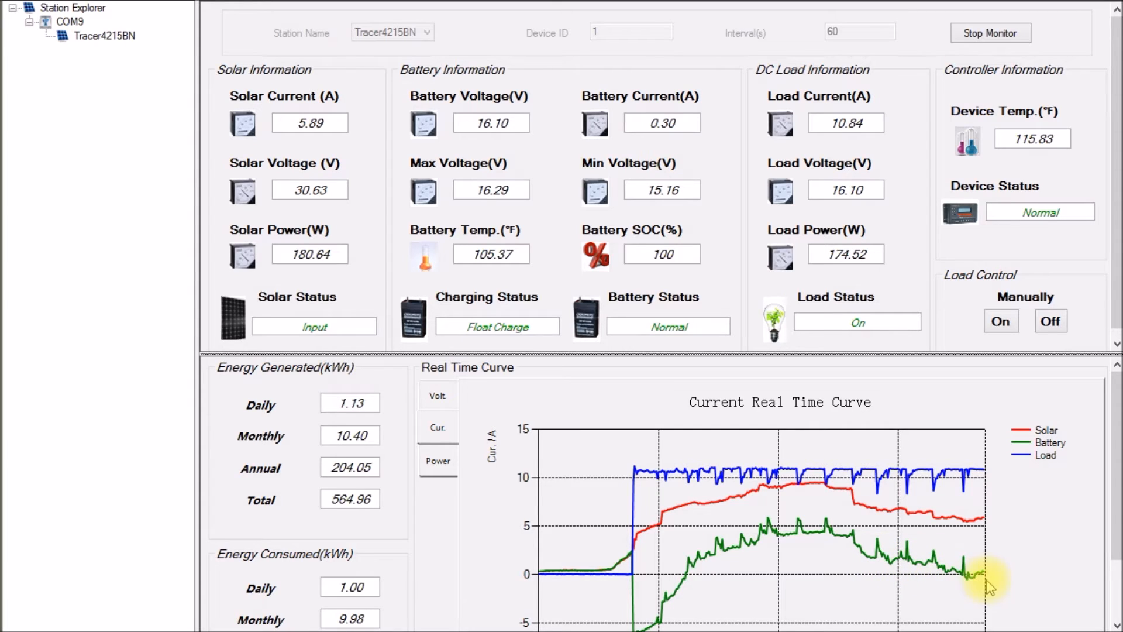
mouse_move(835, 392)
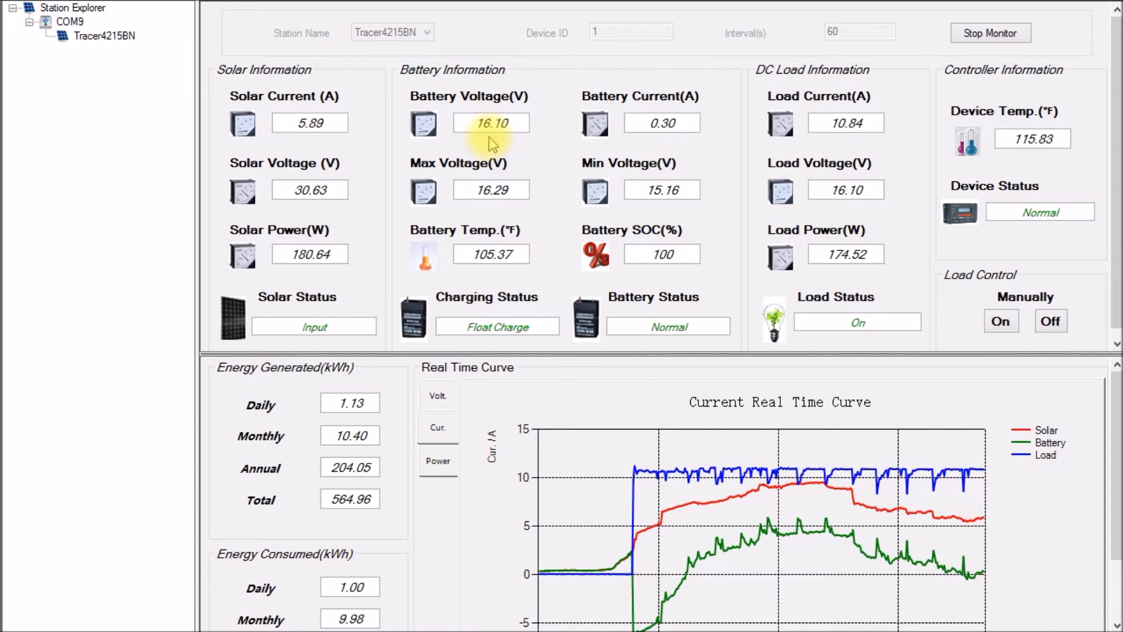
mouse_move(507, 138)
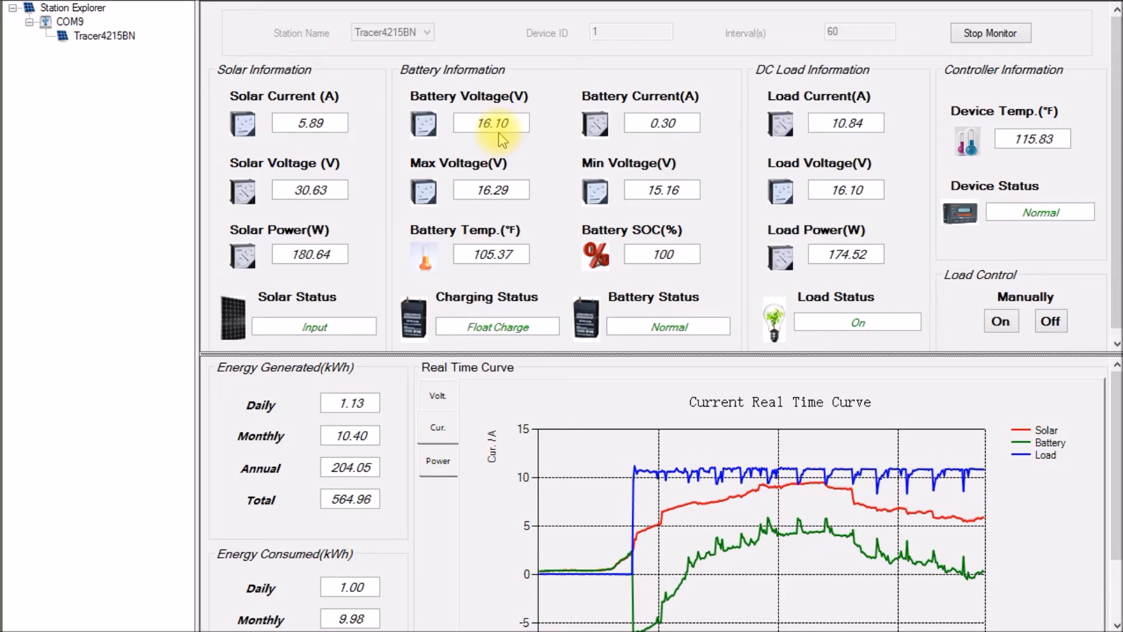
mouse_move(519, 151)
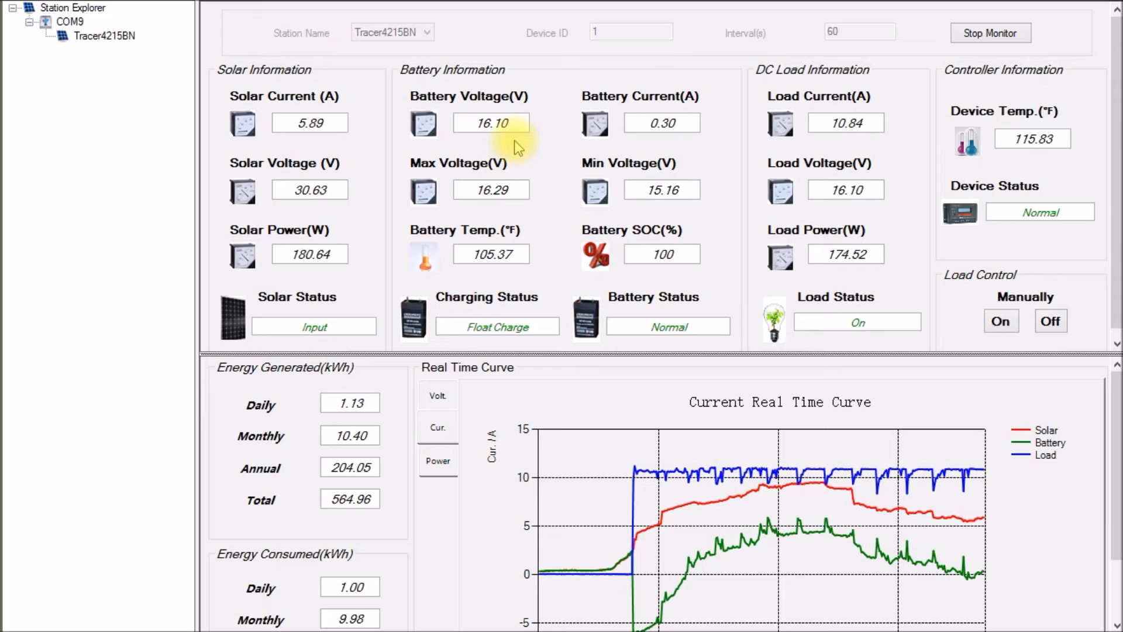
click(504, 124)
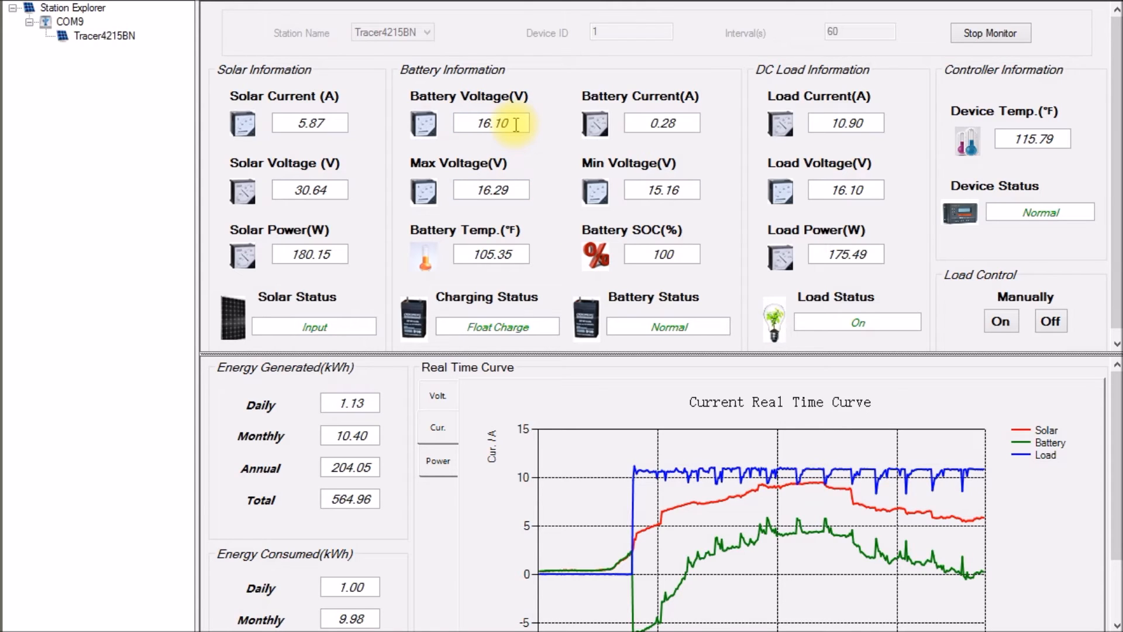
mouse_move(537, 280)
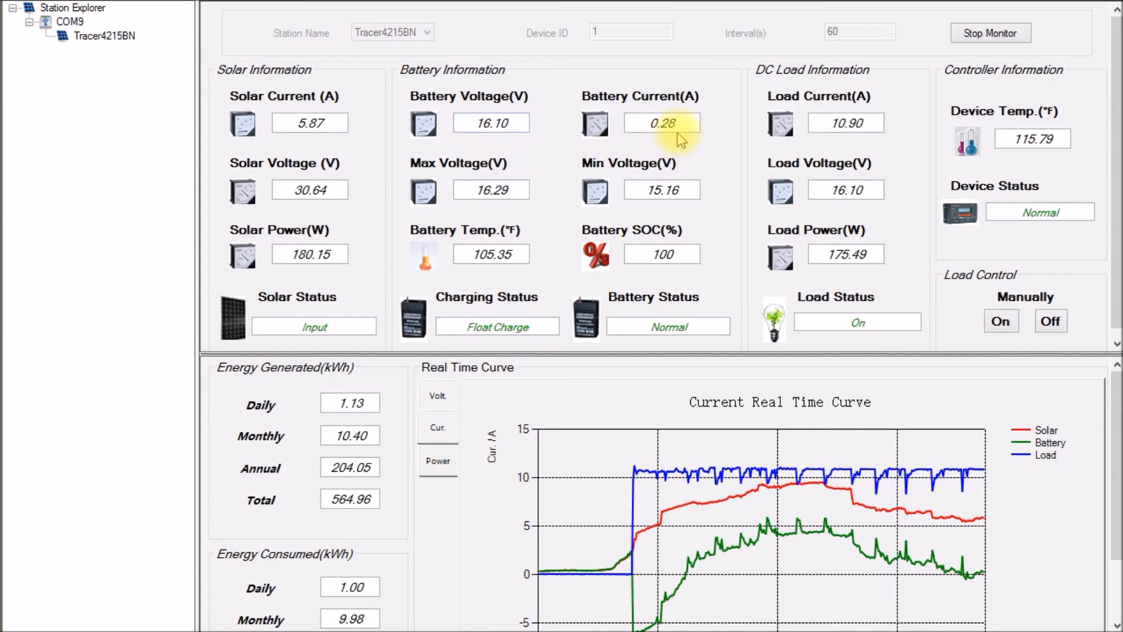
mouse_move(542, 143)
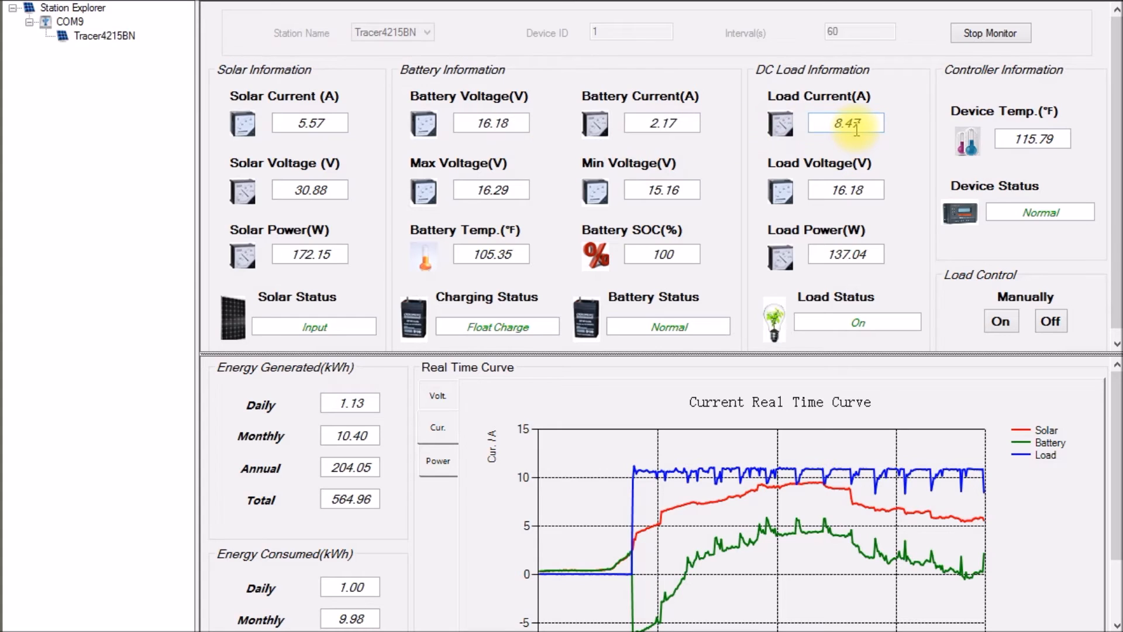
mouse_move(830, 124)
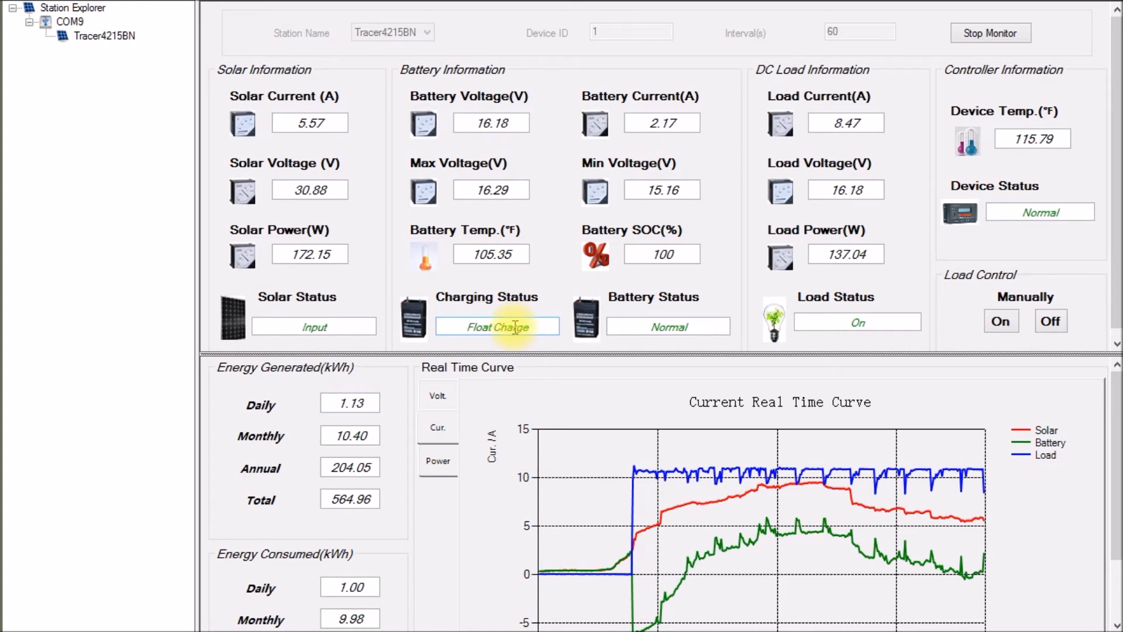
mouse_move(840, 361)
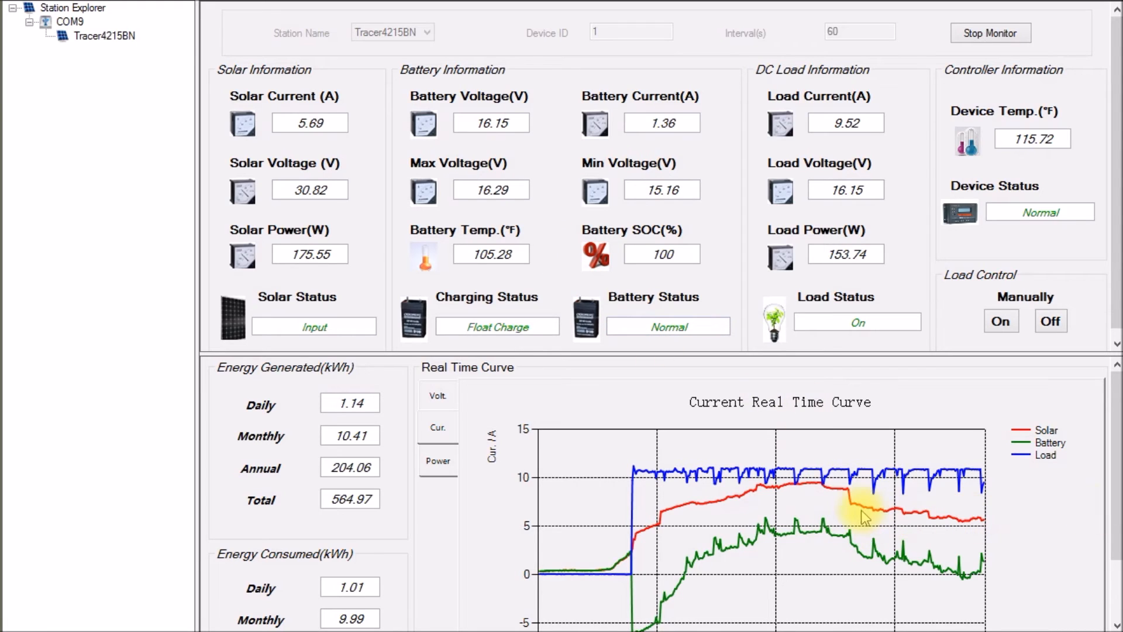
mouse_move(990, 523)
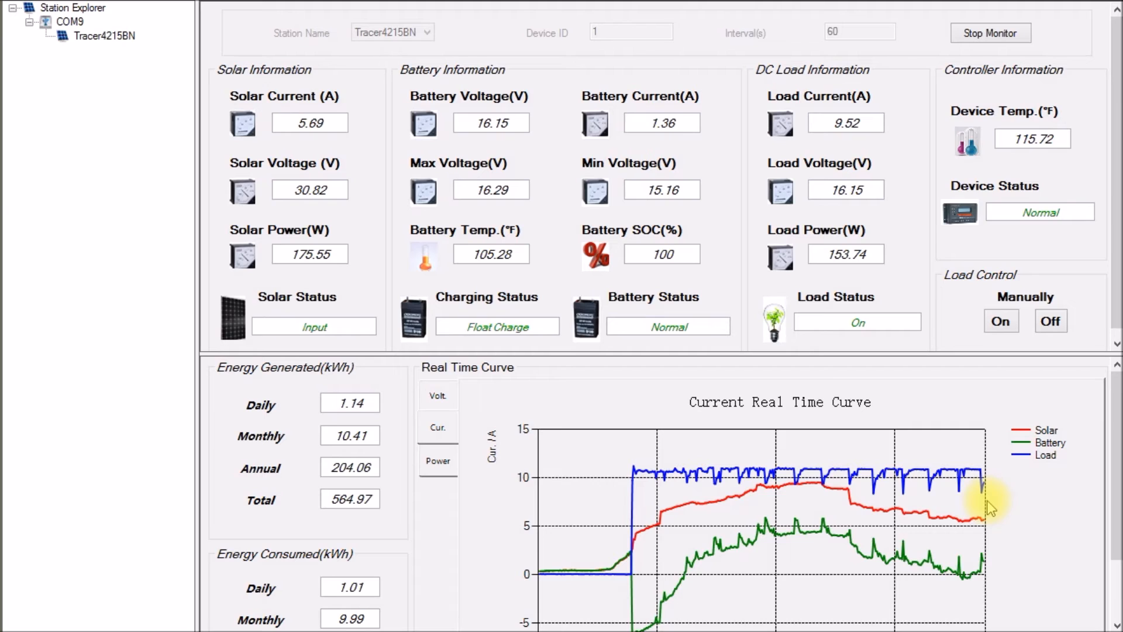
mouse_move(745, 169)
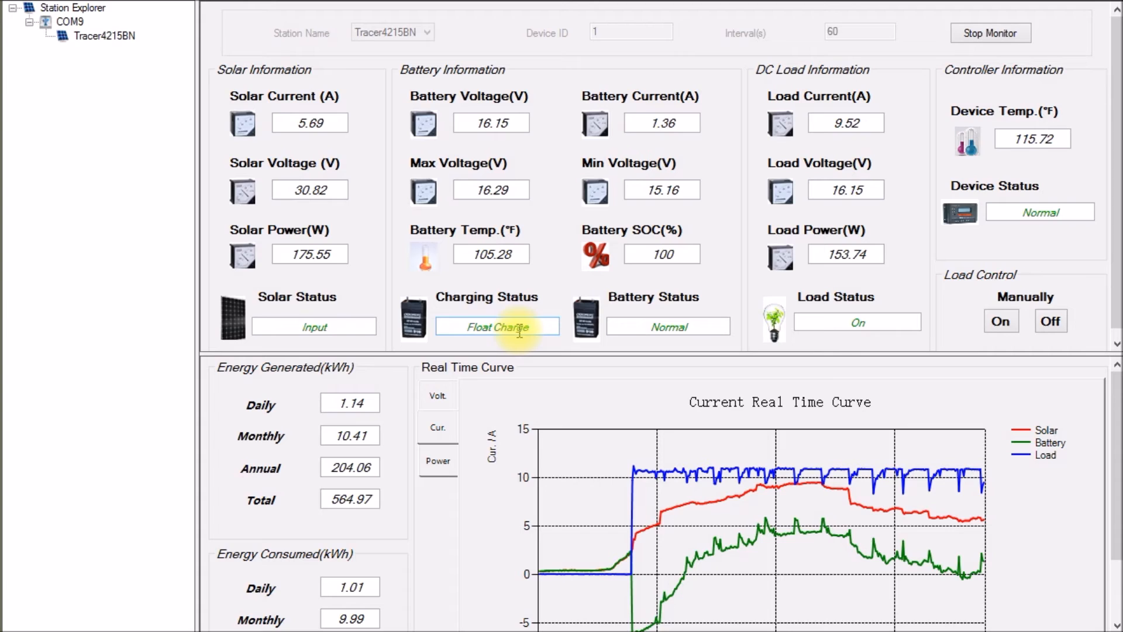
mouse_move(673, 257)
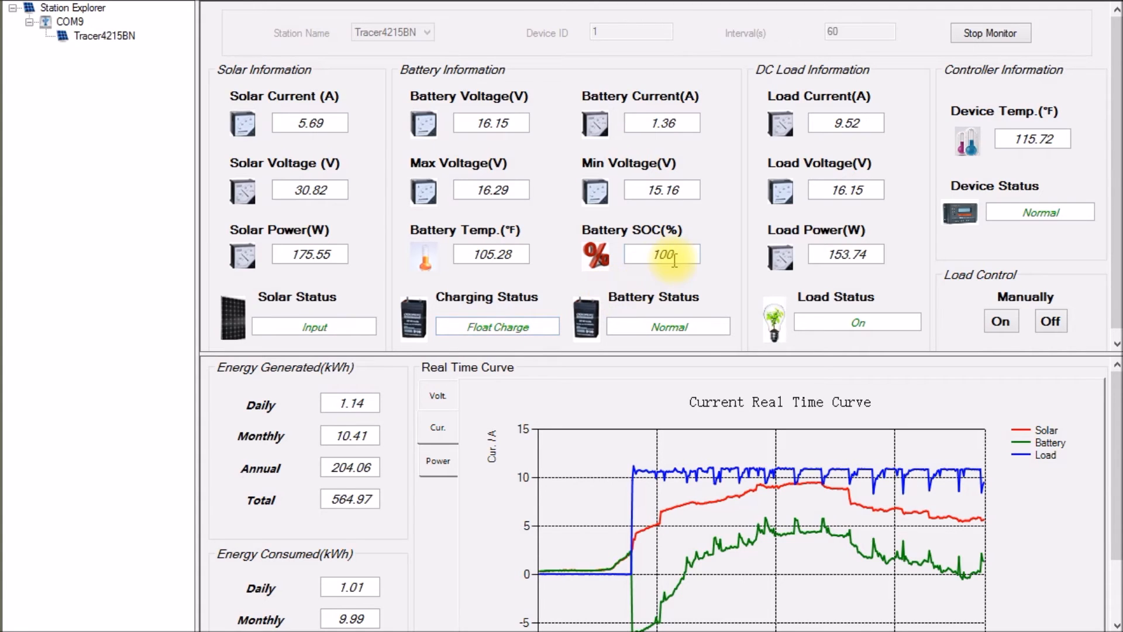
mouse_move(521, 167)
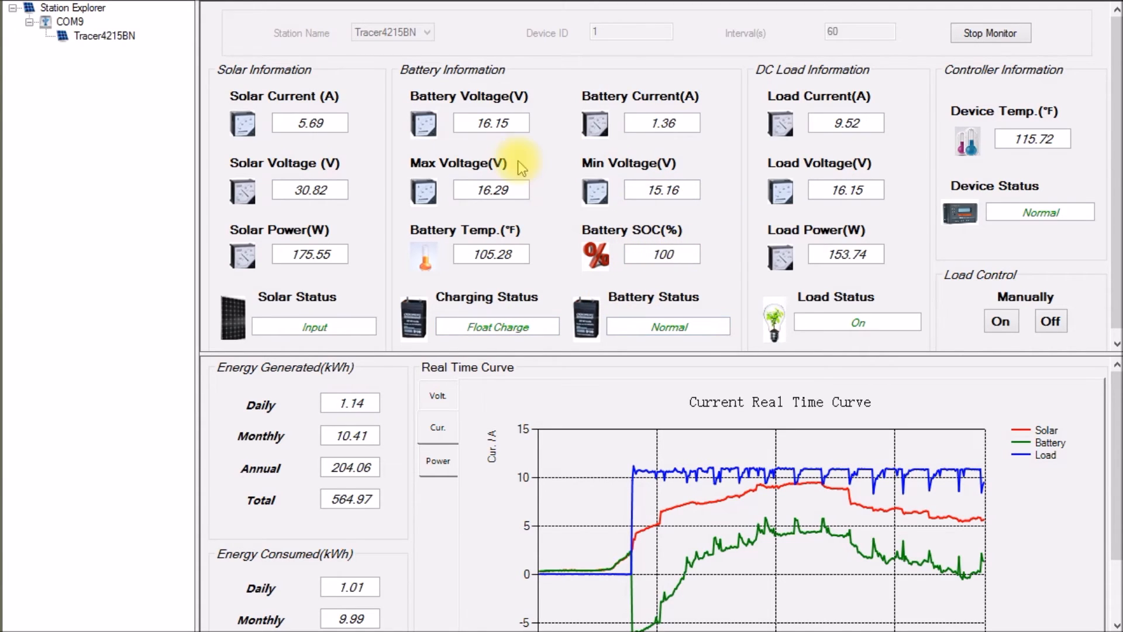
mouse_move(735, 278)
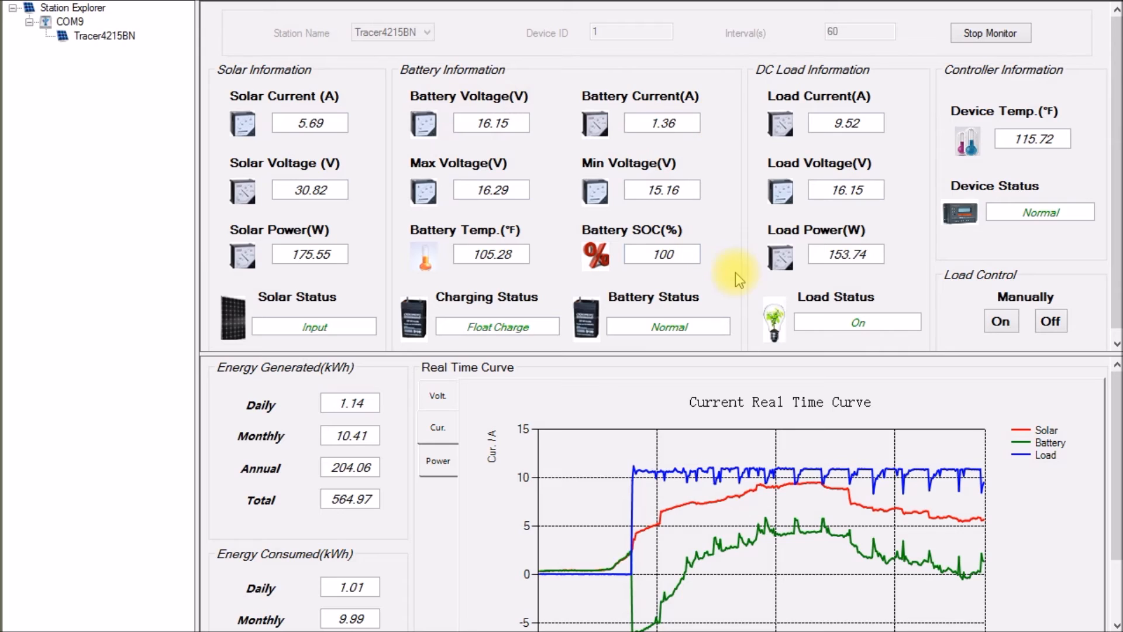
mouse_move(441, 186)
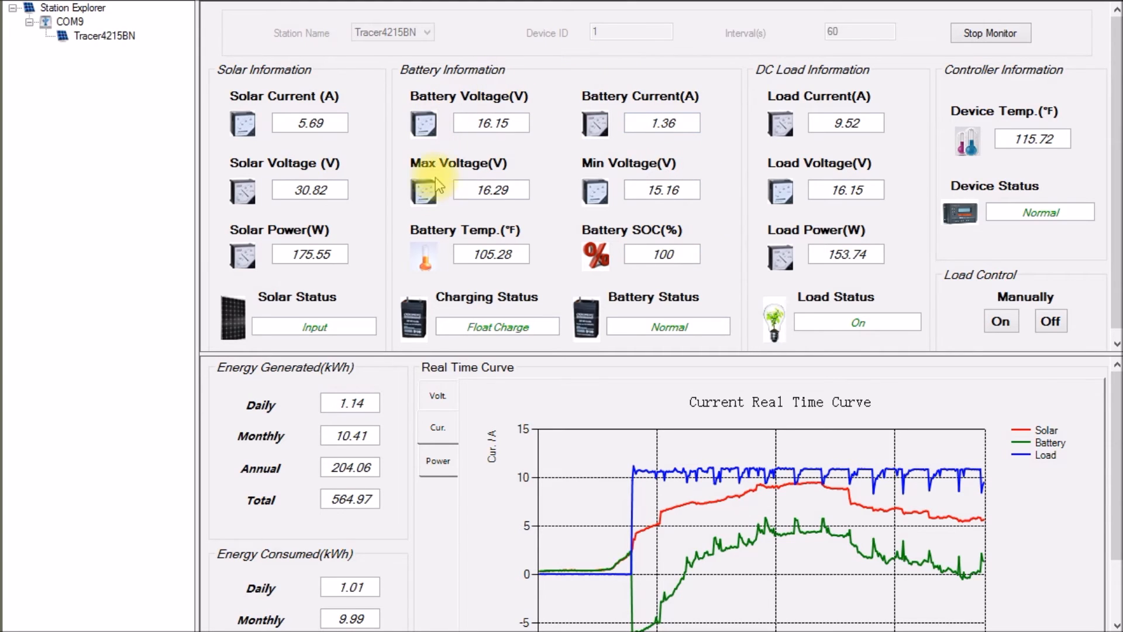
mouse_move(542, 201)
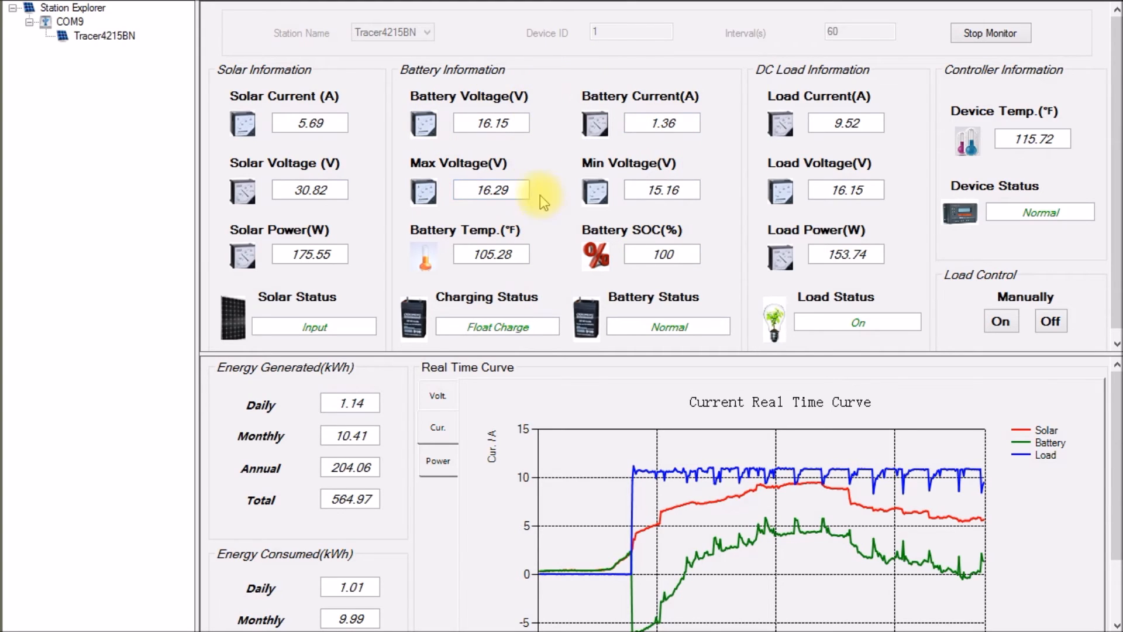
mouse_move(718, 287)
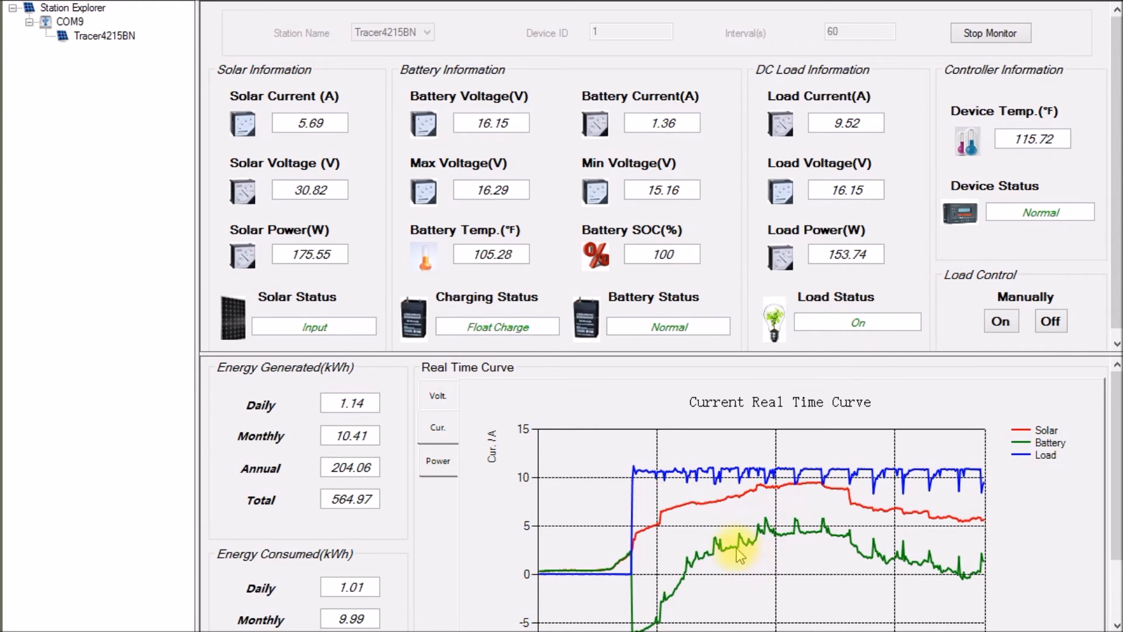
mouse_move(955, 590)
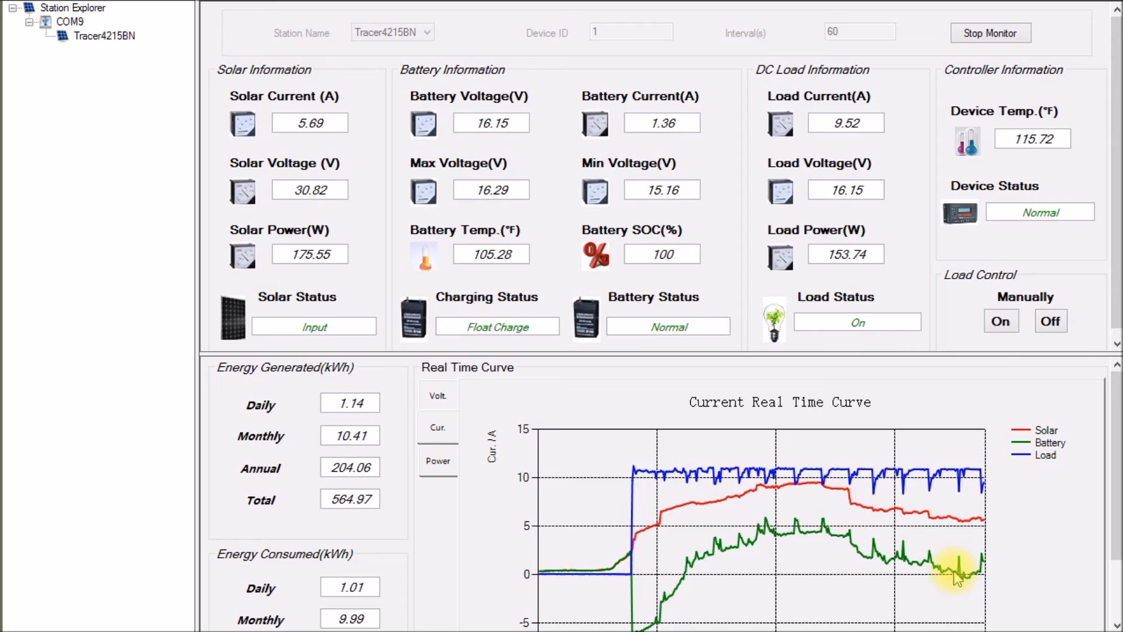
mouse_move(709, 257)
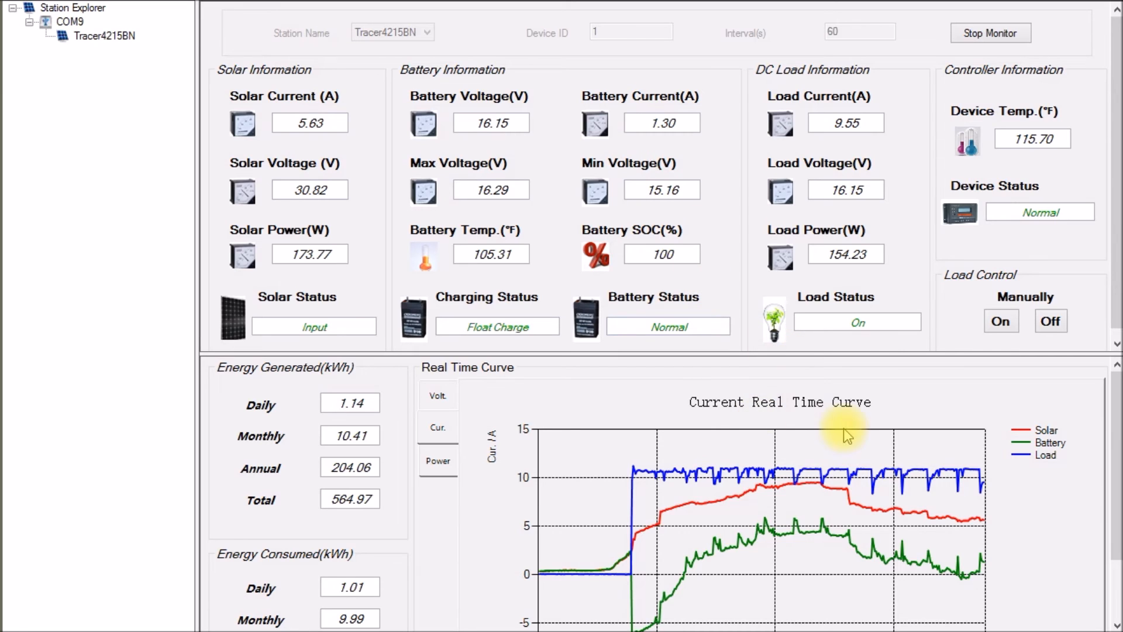
mouse_move(983, 580)
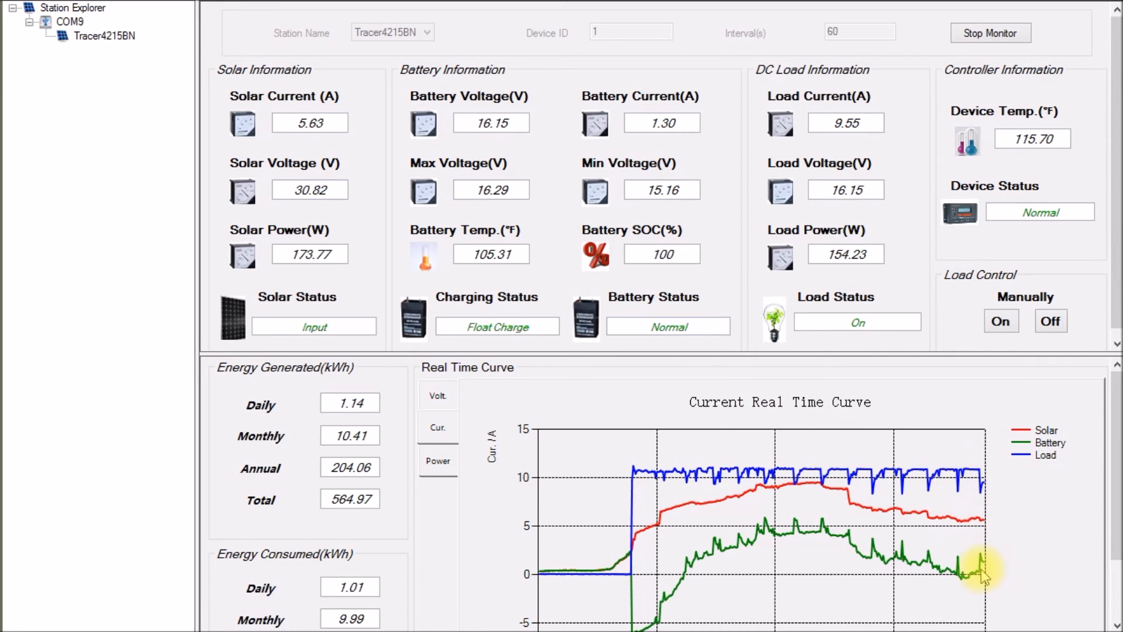
mouse_move(982, 539)
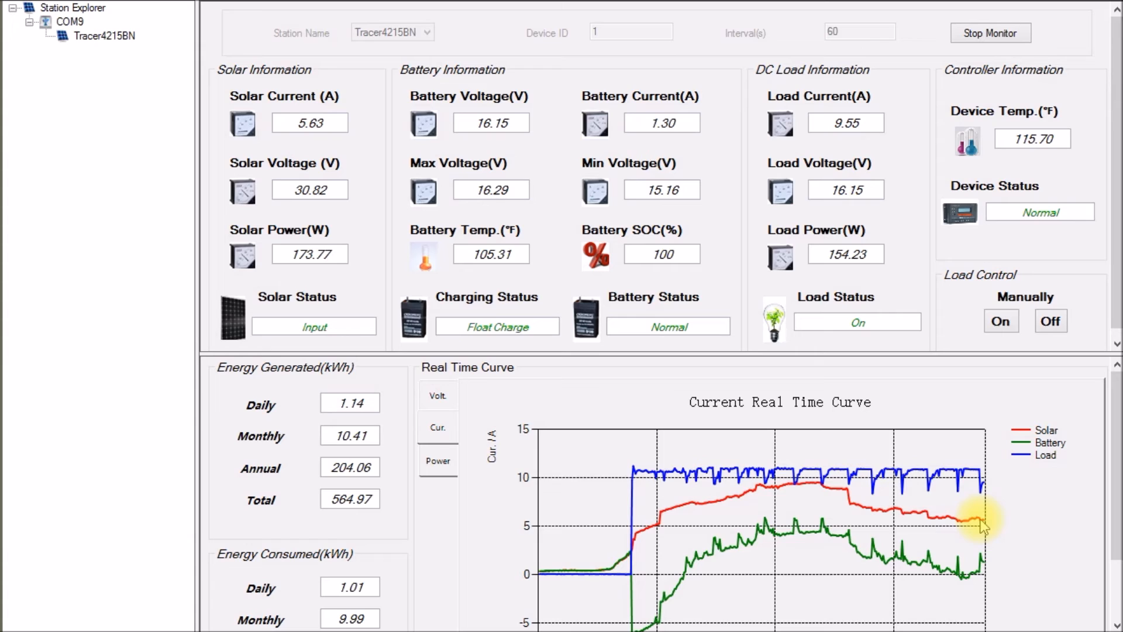
mouse_move(972, 546)
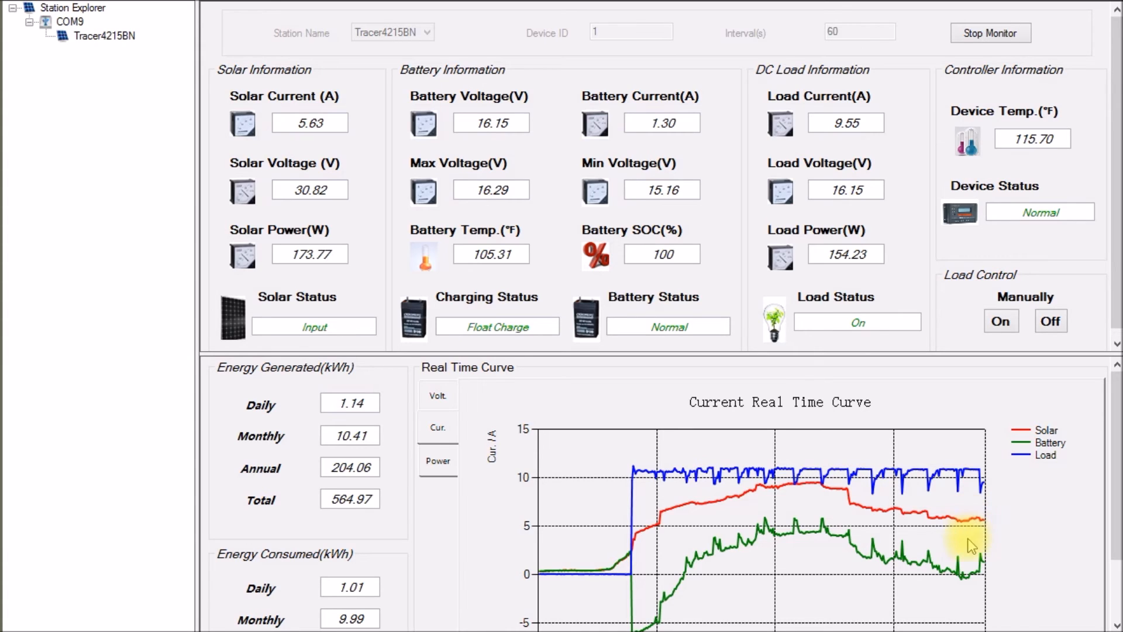
mouse_move(960, 535)
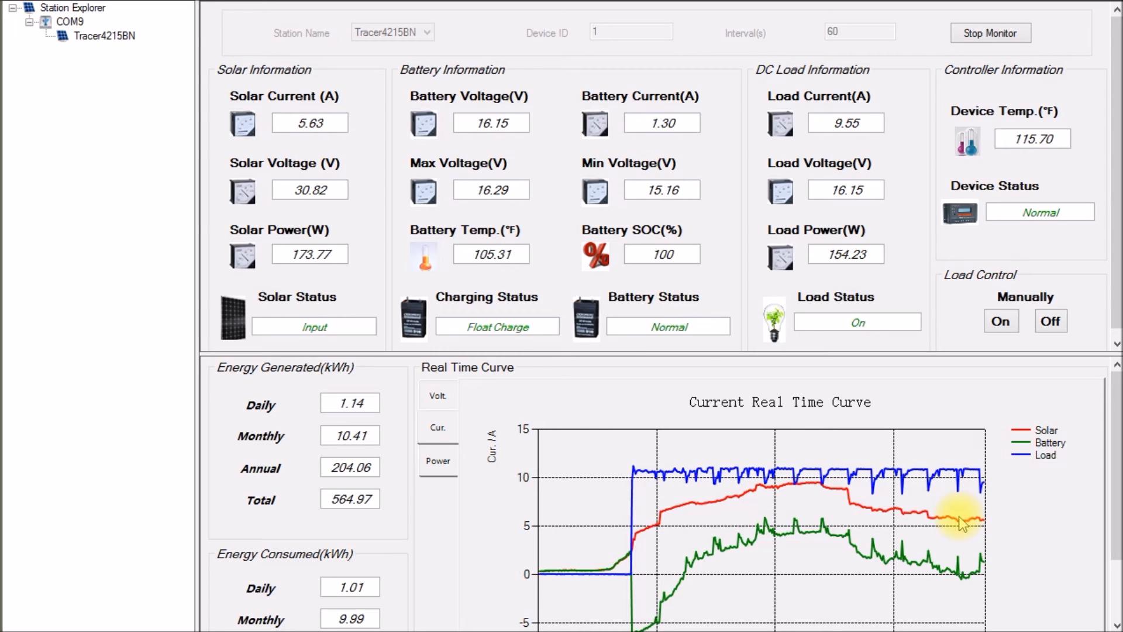
mouse_move(1018, 471)
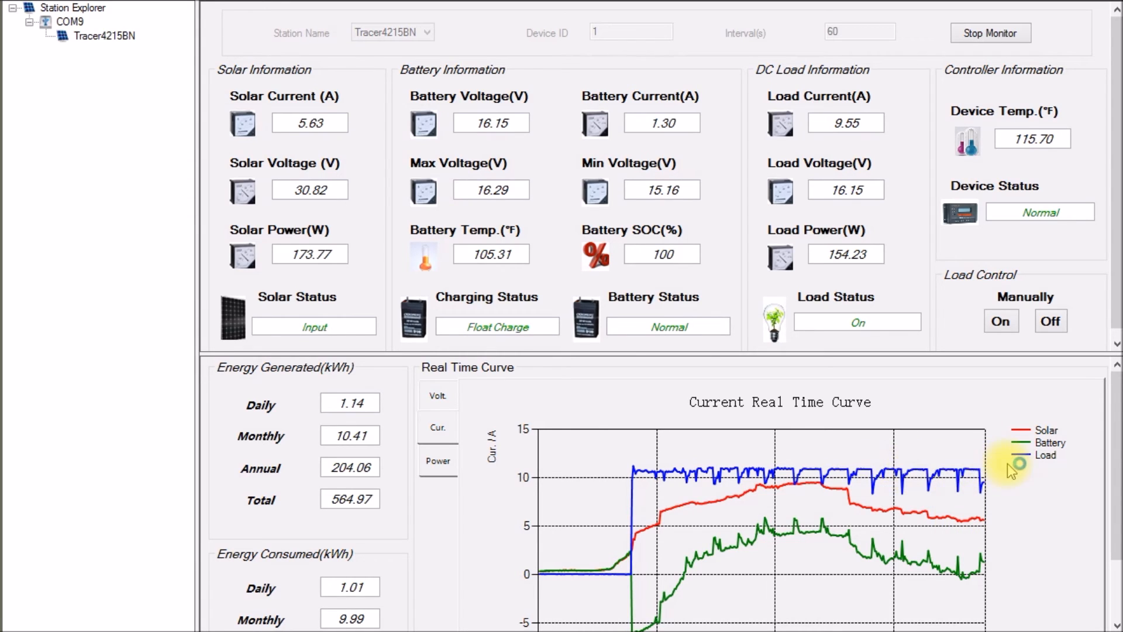
mouse_move(968, 482)
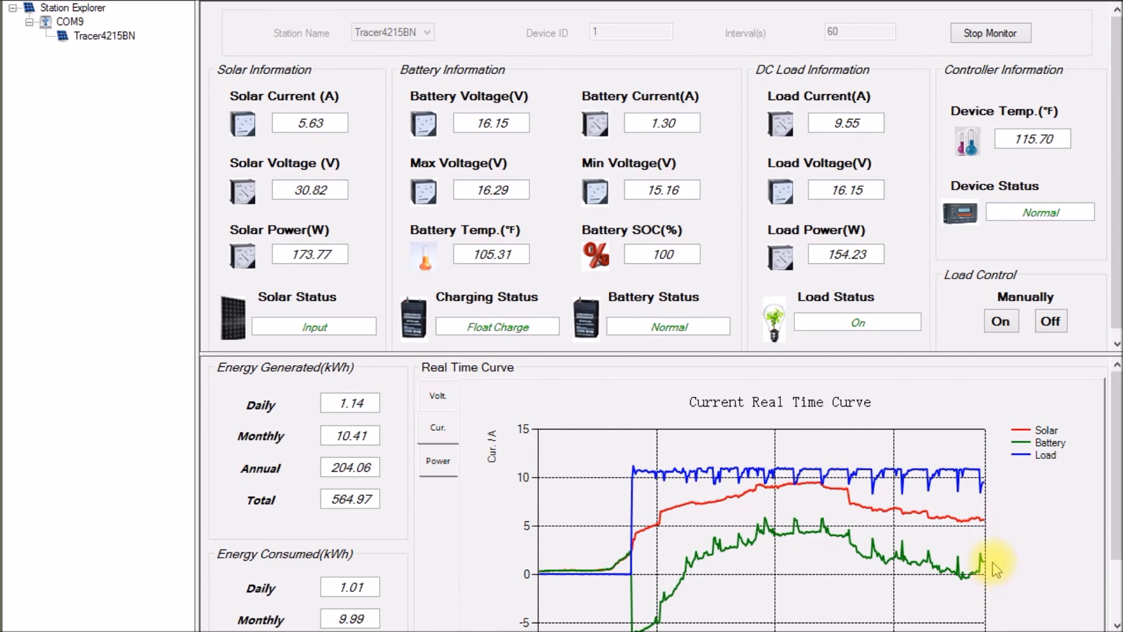
mouse_move(1054, 573)
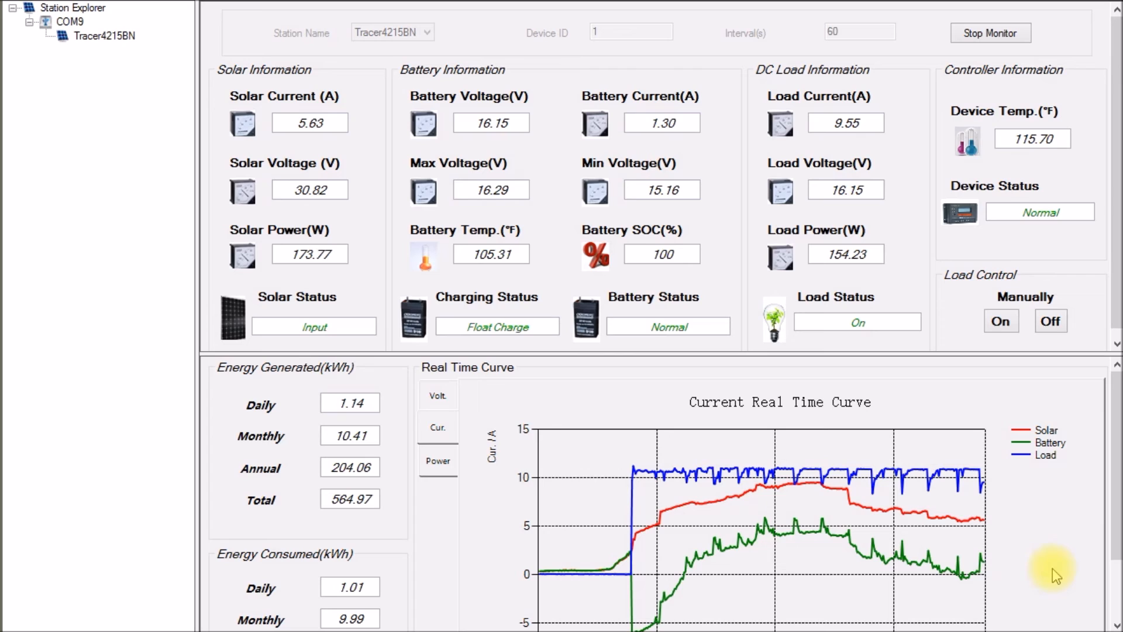
mouse_move(572, 574)
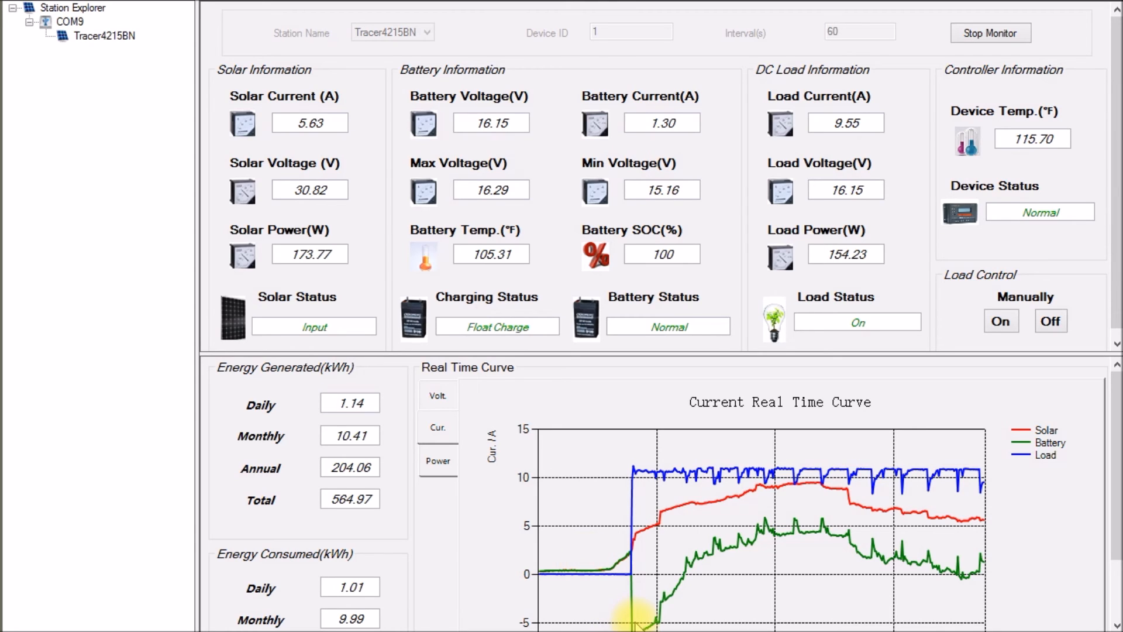
mouse_move(826, 516)
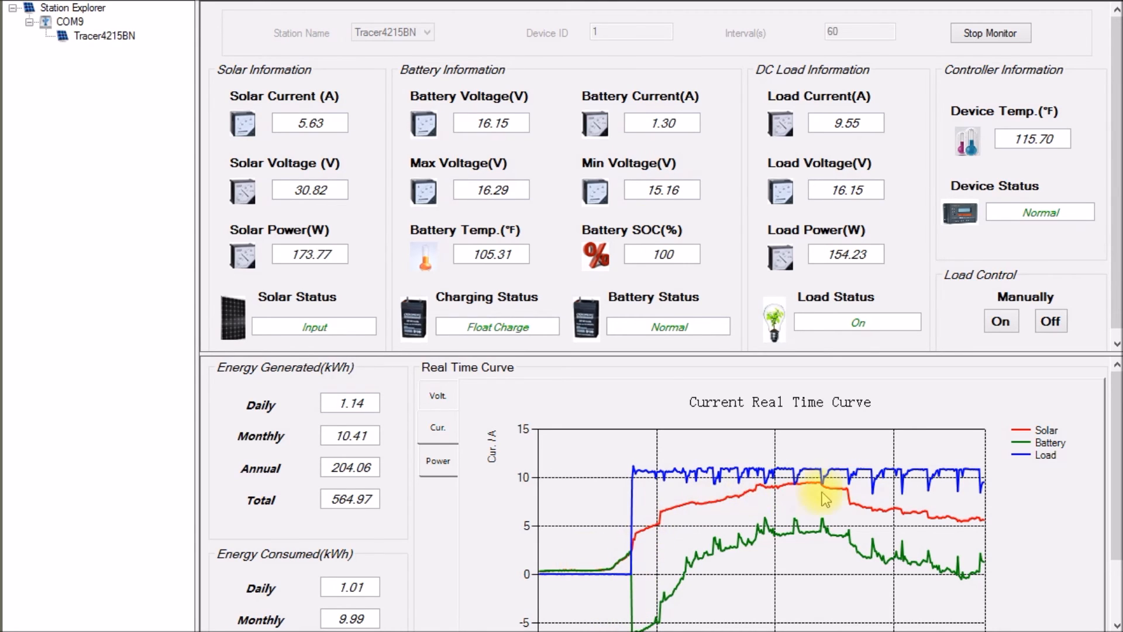
mouse_move(848, 519)
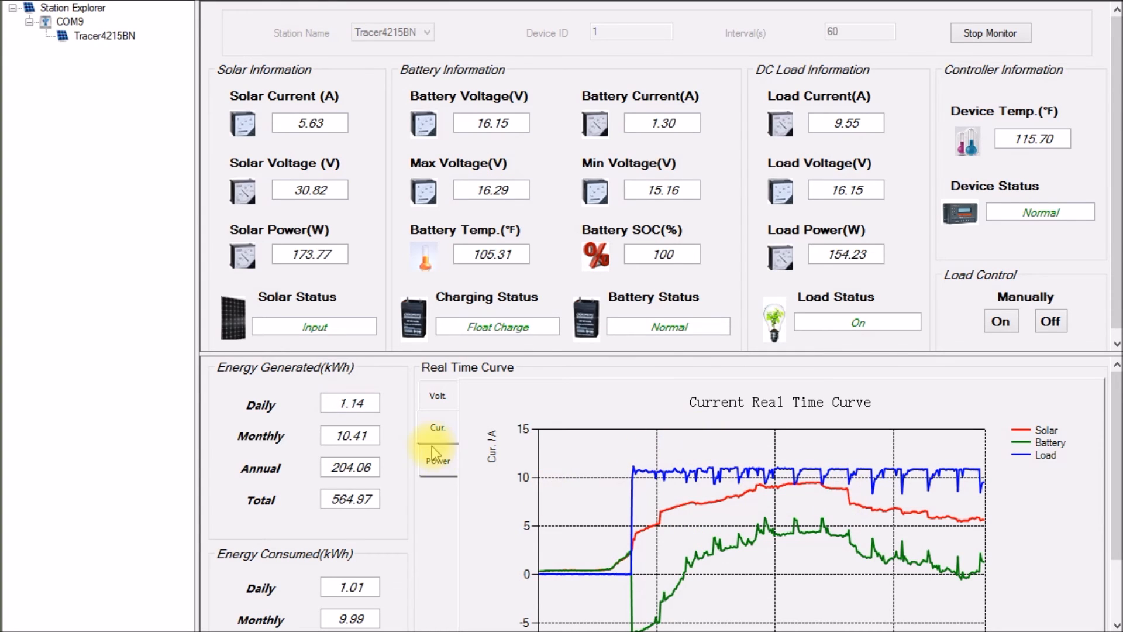
Step: Switch the Real Time Curve chart to solar and load power, peaking near 250 W
click(438, 461)
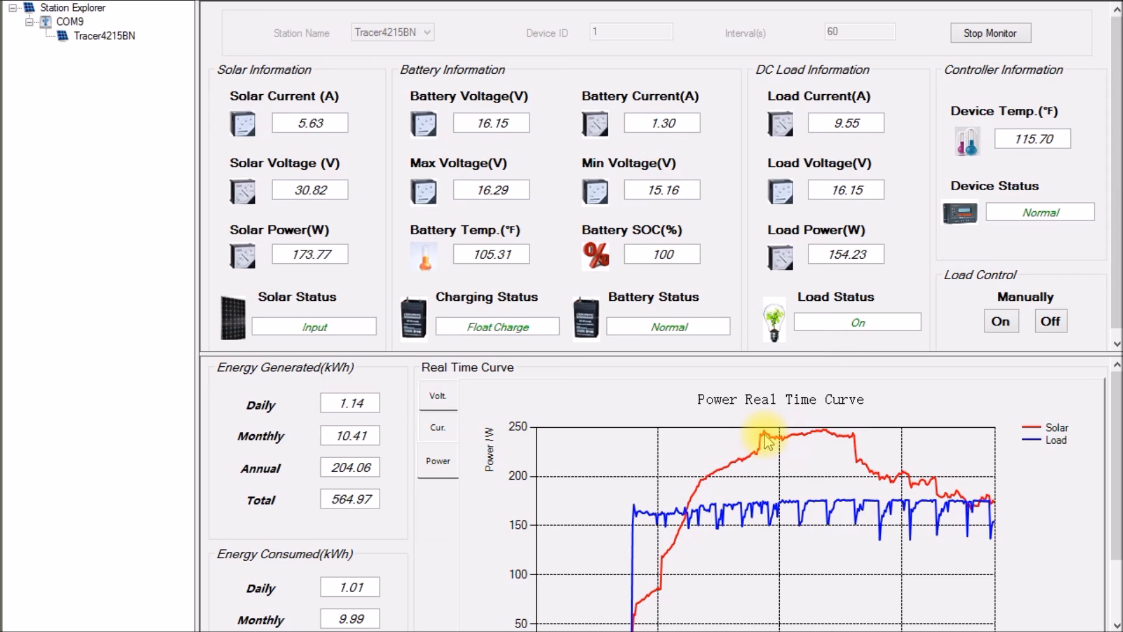
mouse_move(817, 444)
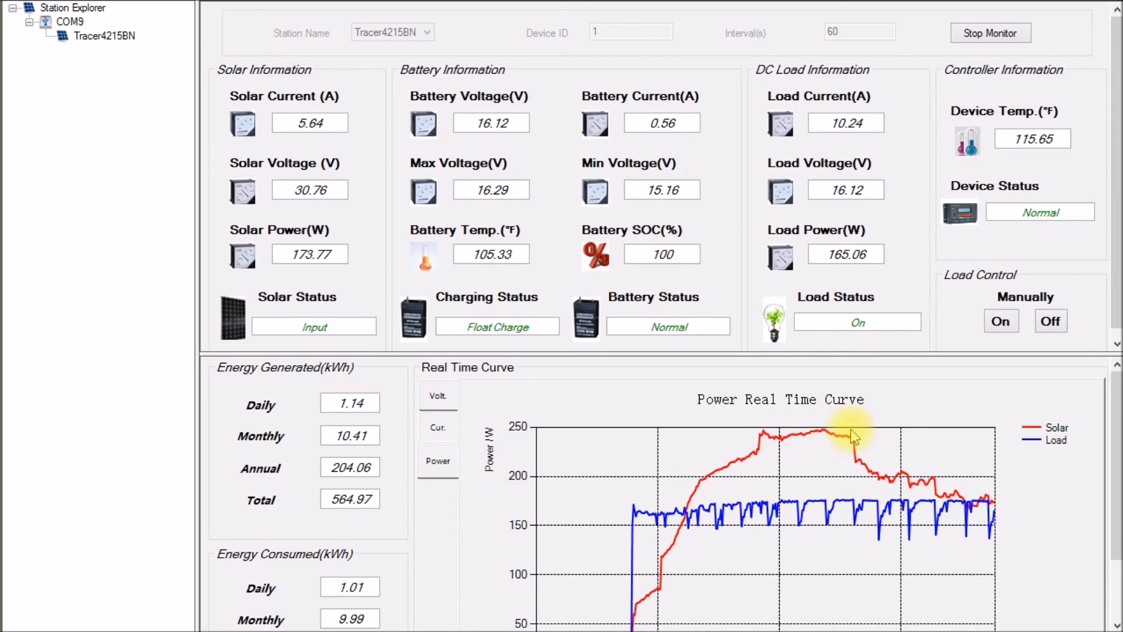
mouse_move(752, 459)
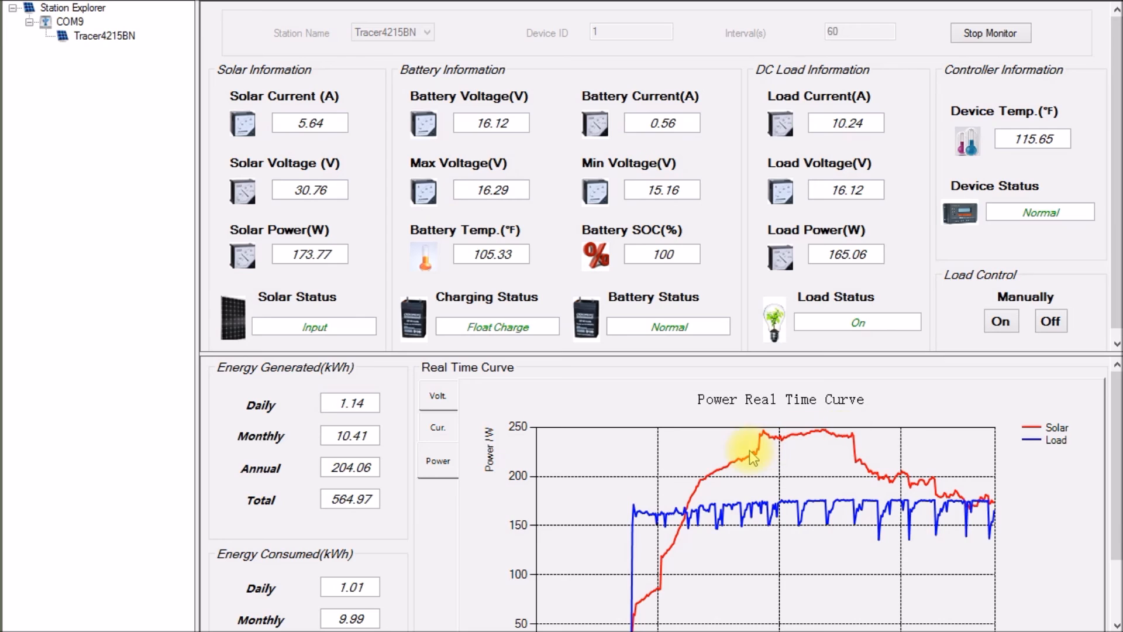
mouse_move(795, 549)
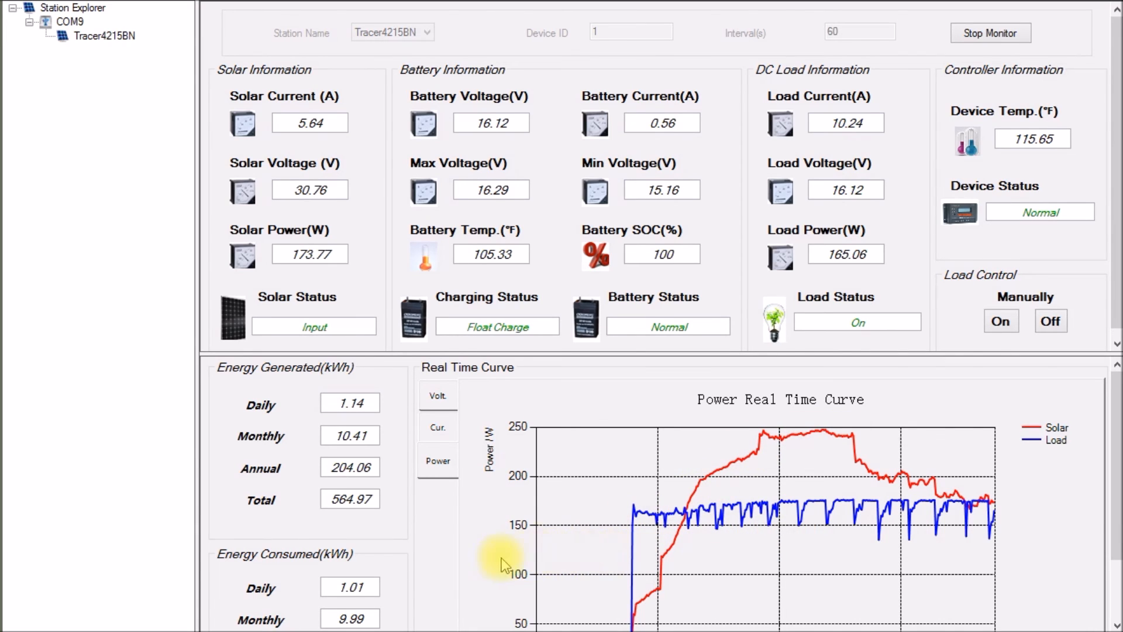
mouse_move(731, 437)
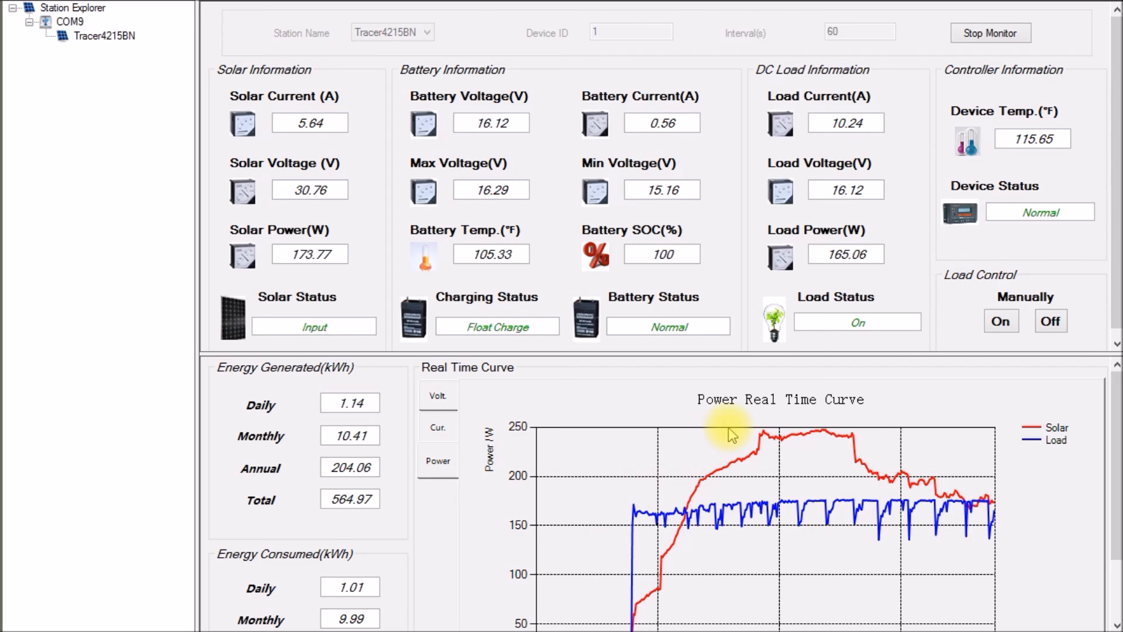
mouse_move(950, 491)
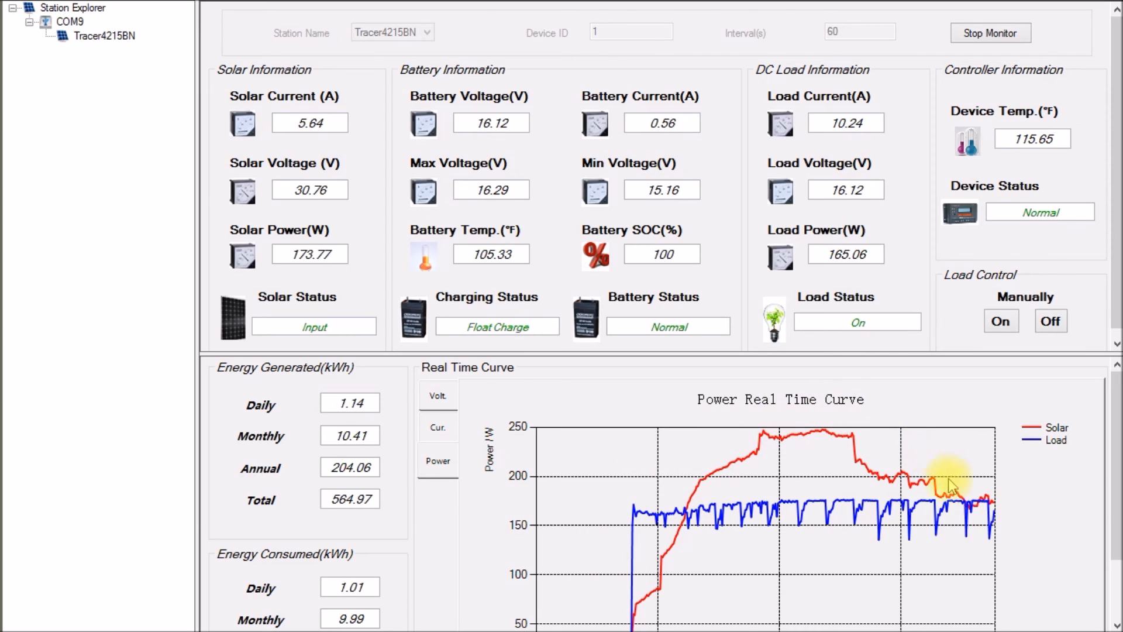
mouse_move(1018, 543)
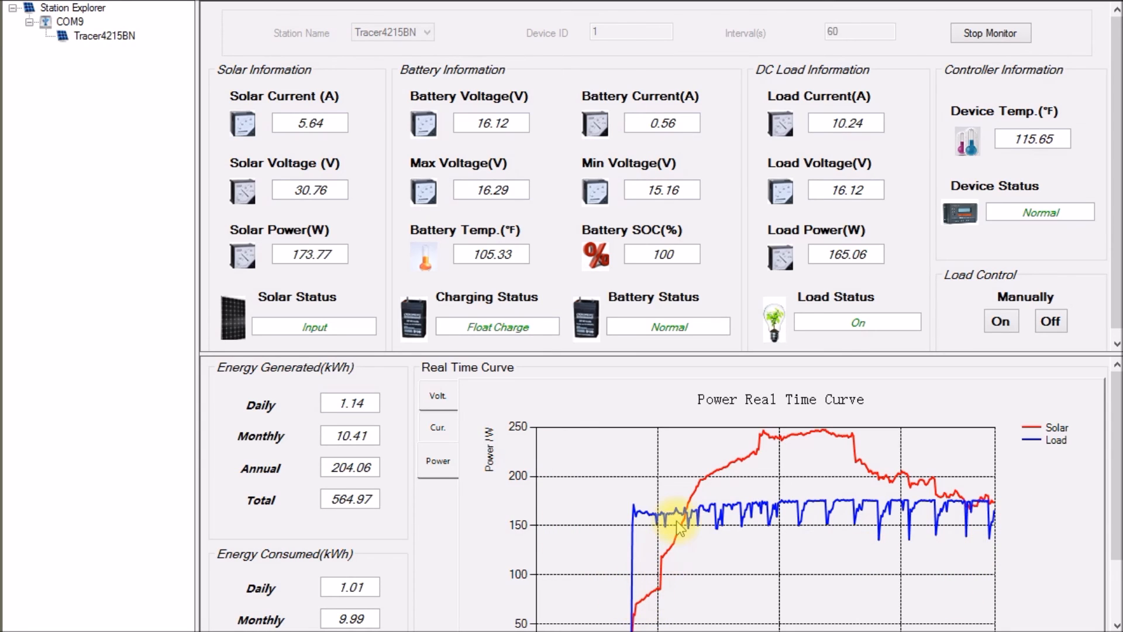
Step: Switch the Real Time Curve chart back to solar, battery and load current
click(437, 427)
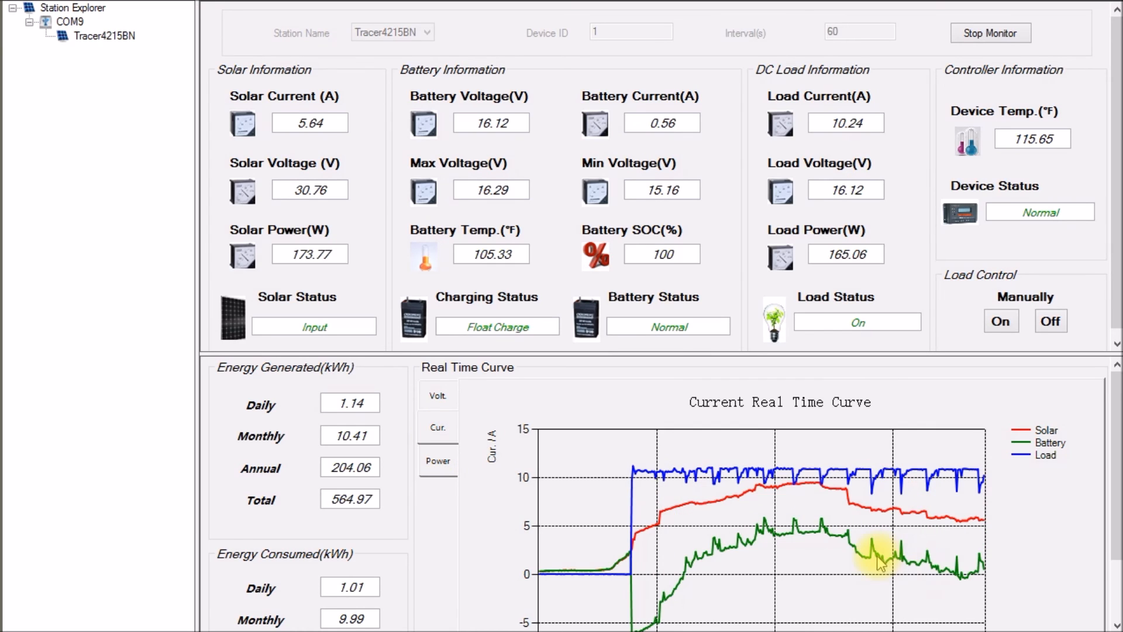
mouse_move(929, 586)
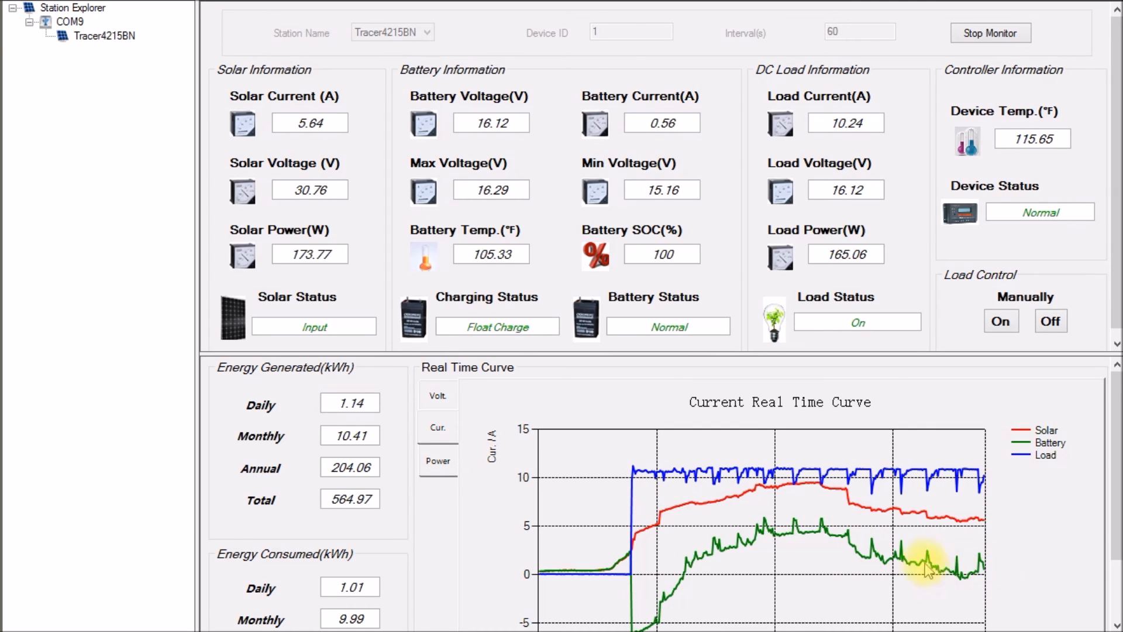
mouse_move(968, 575)
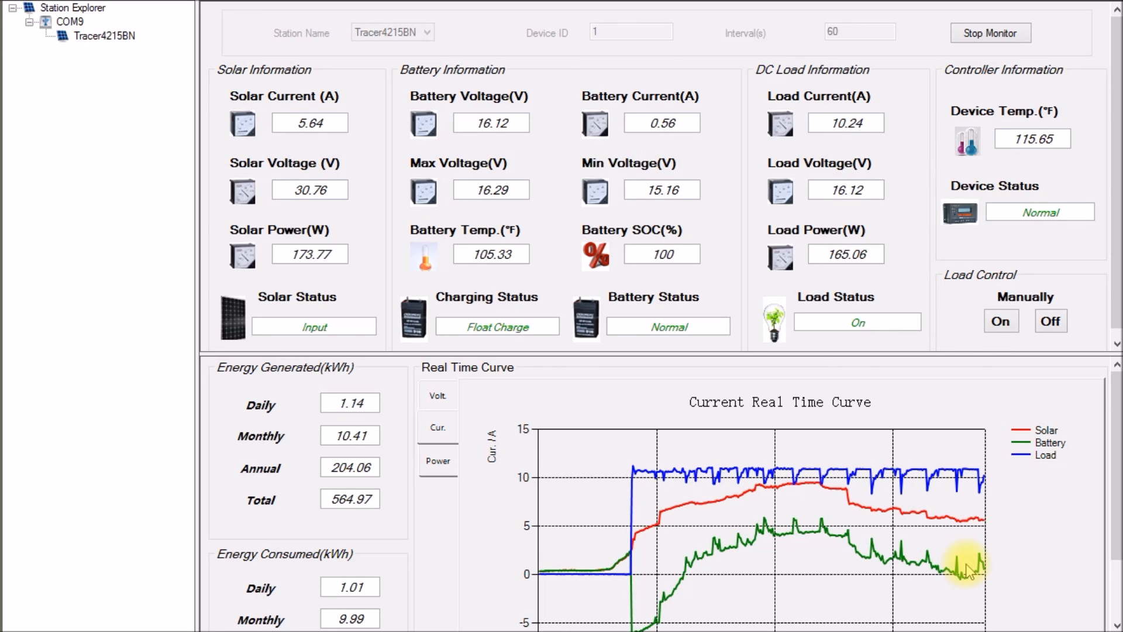
mouse_move(1010, 559)
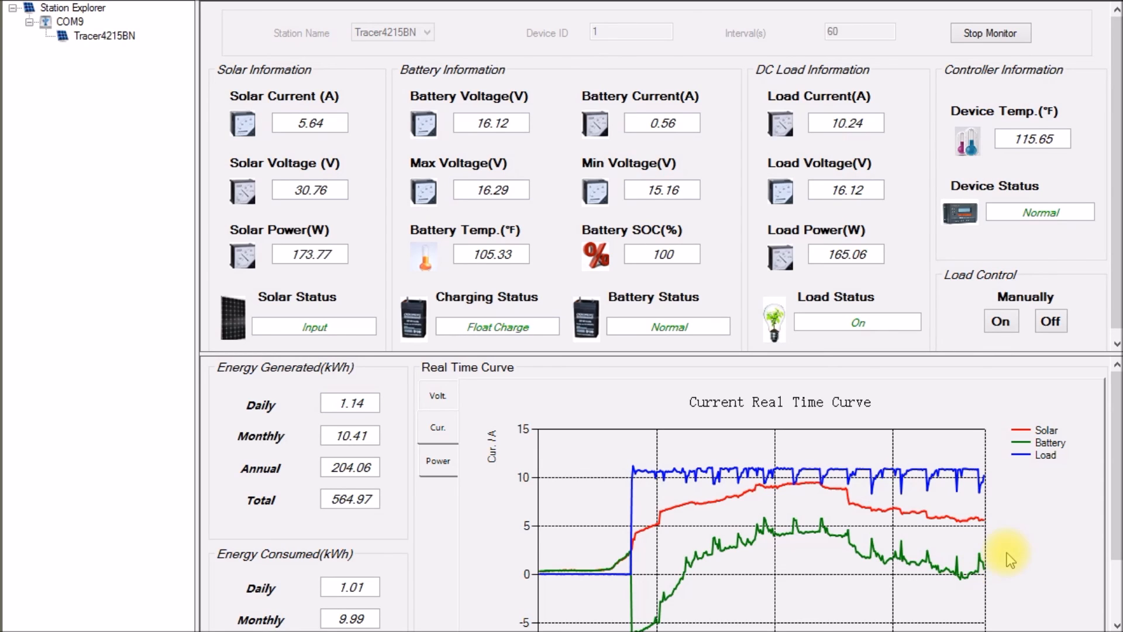
mouse_move(1003, 555)
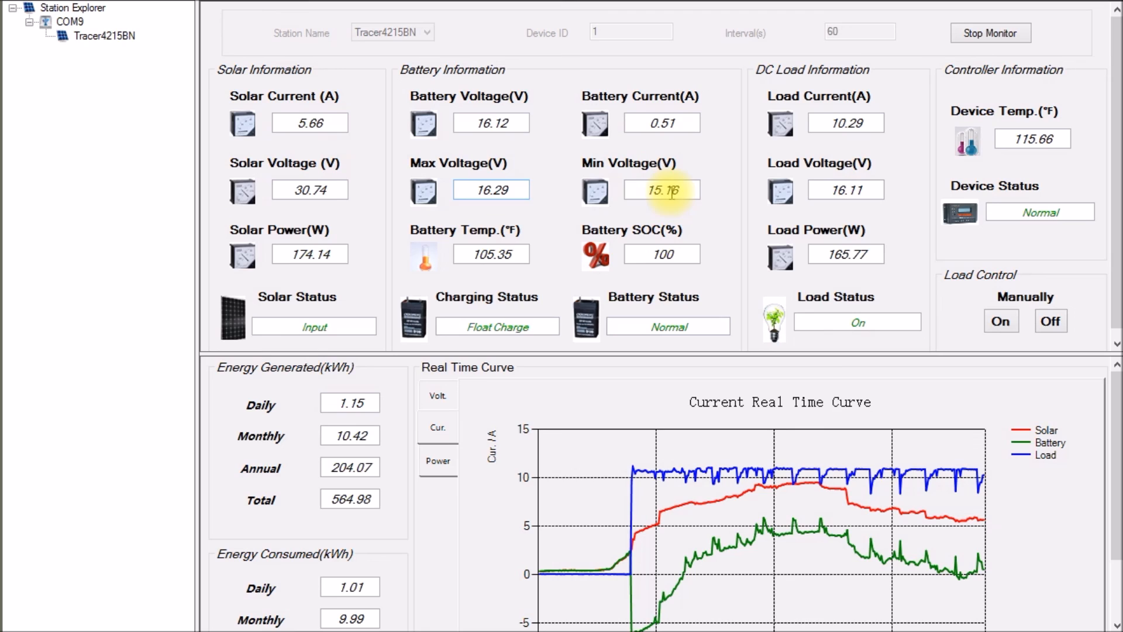
mouse_move(449, 254)
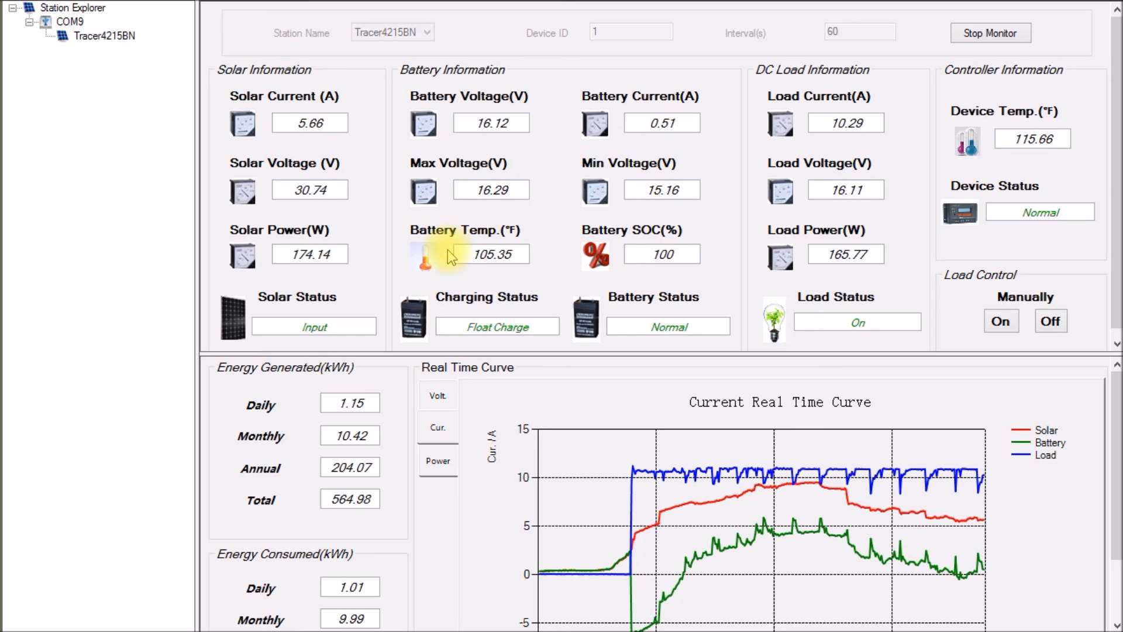
mouse_move(924, 414)
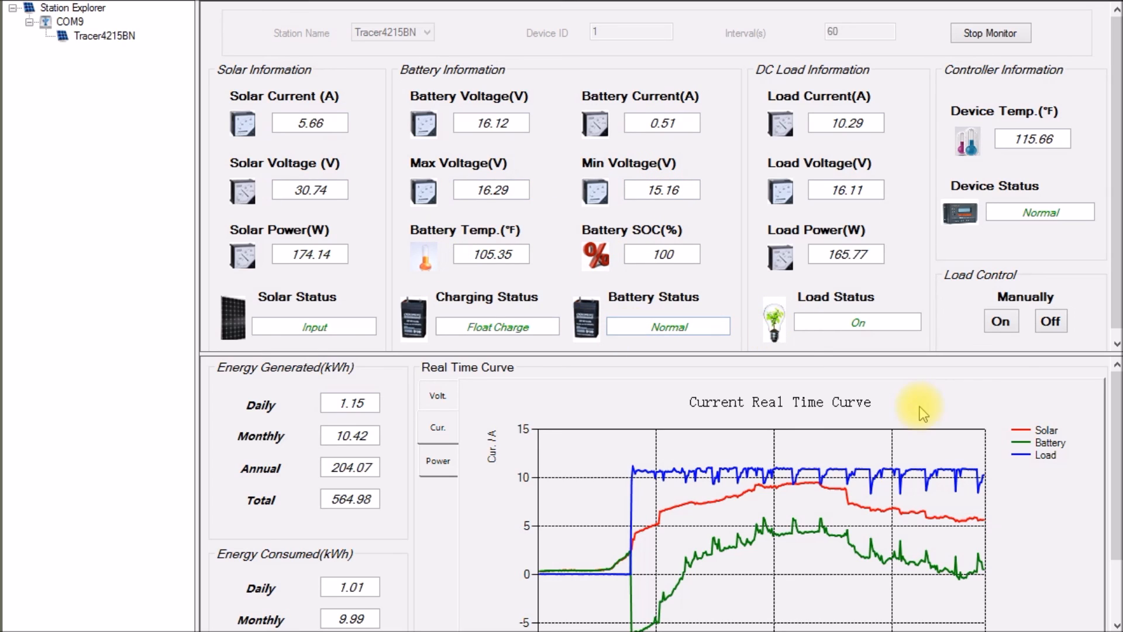
mouse_move(1004, 503)
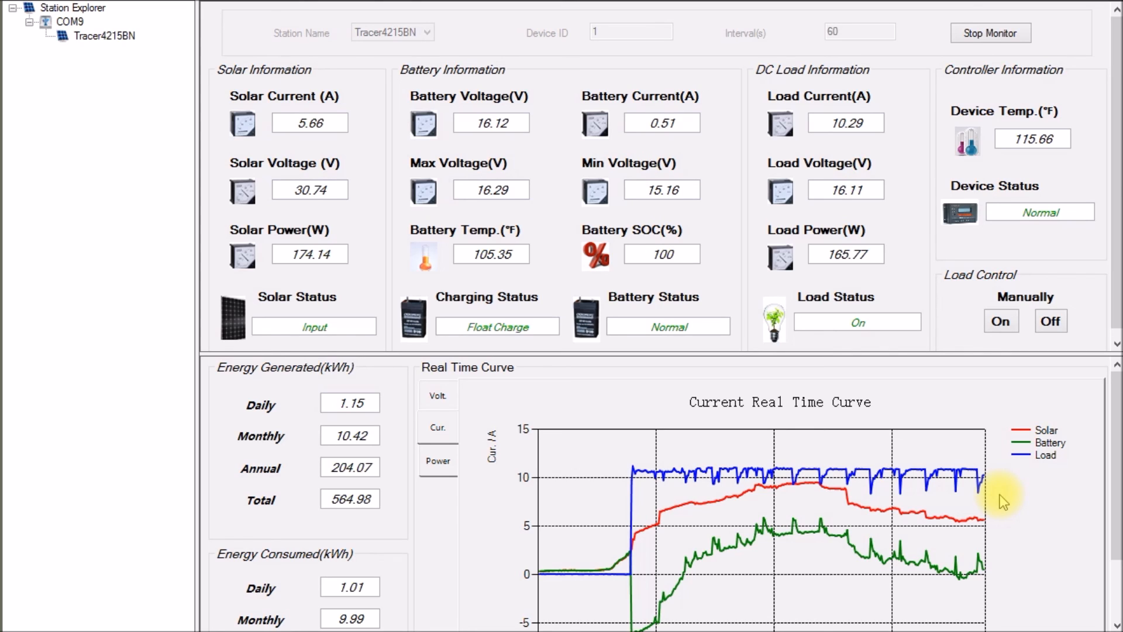
mouse_move(555, 137)
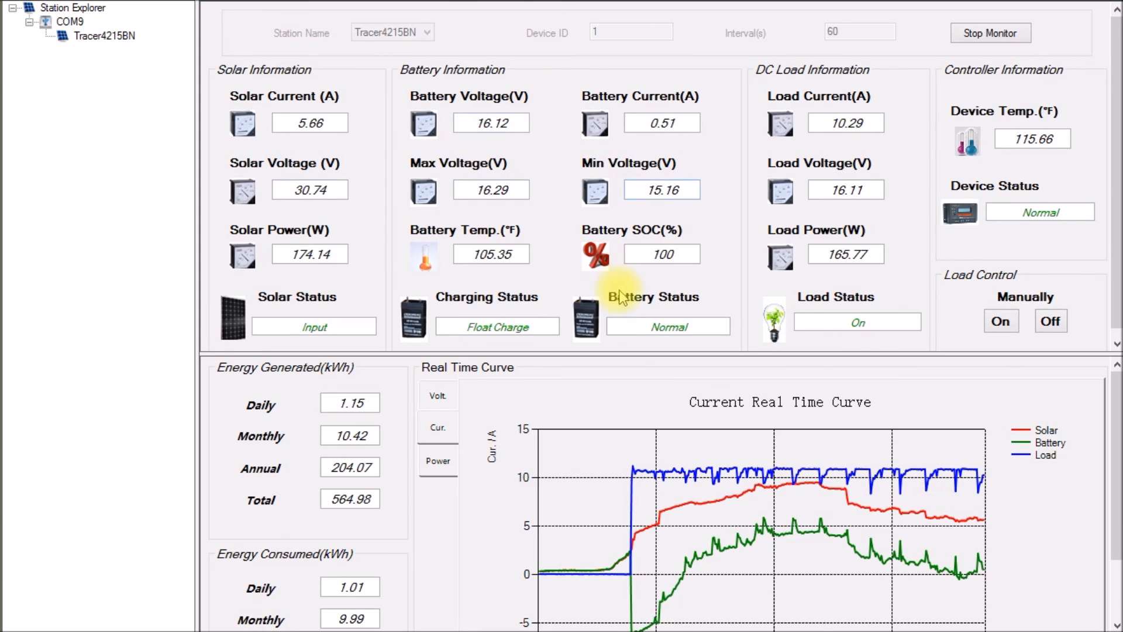
mouse_move(1027, 593)
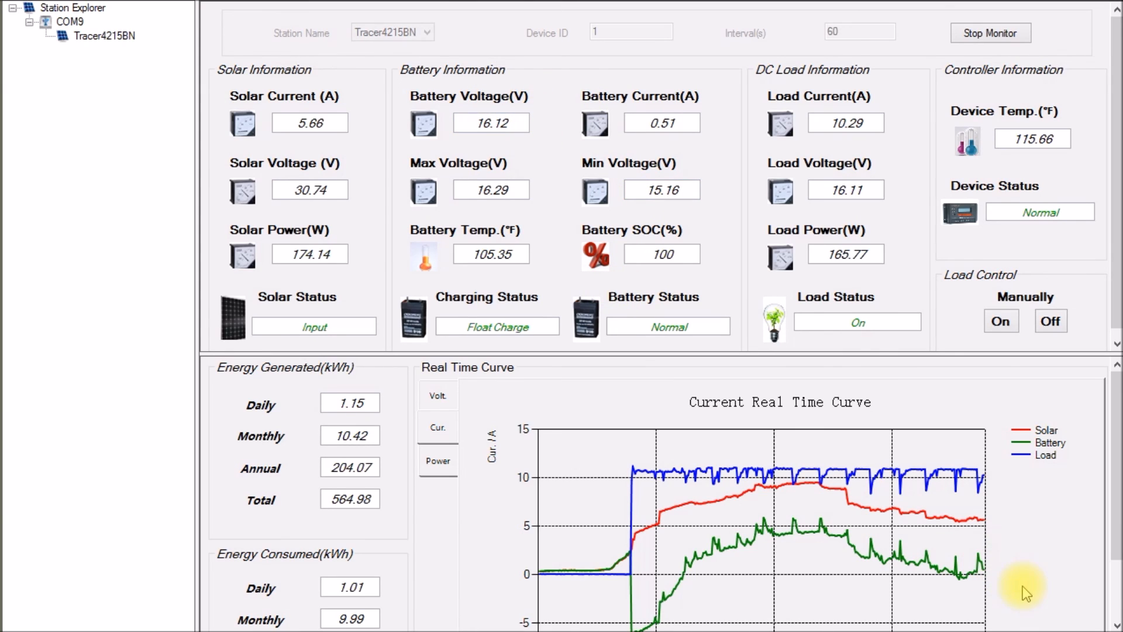
mouse_move(1047, 603)
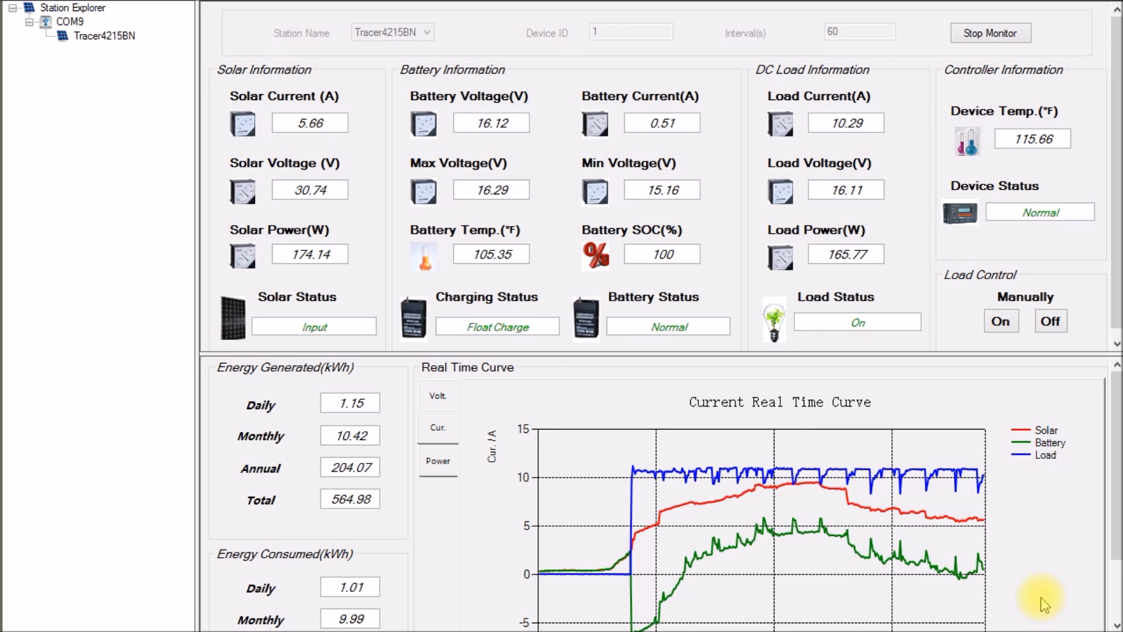